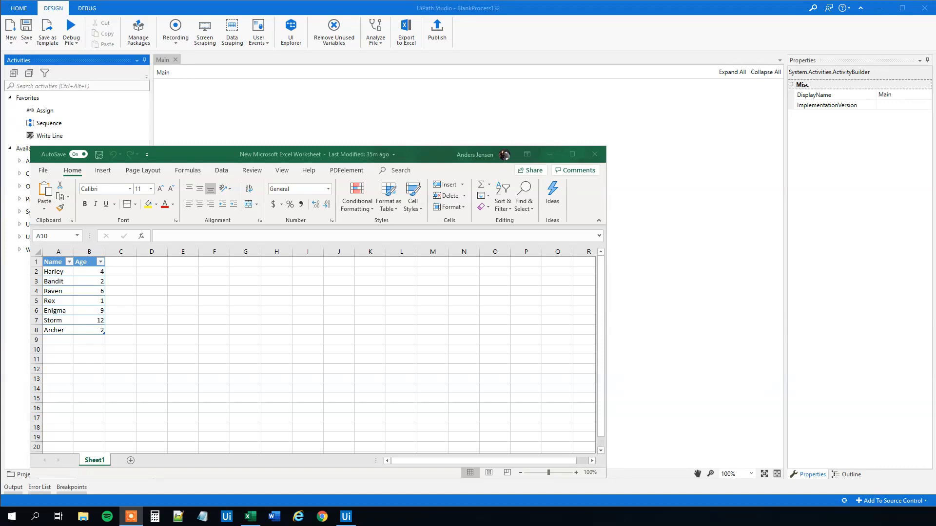
{"action": "mouse_move", "coordinate": [237, 226]}
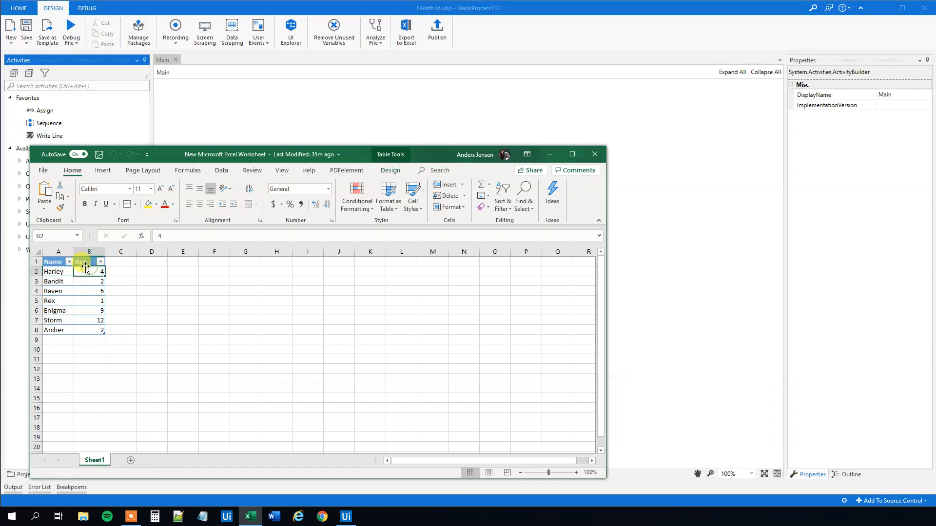
- Glance at Harley's age in the Excel table, then add an Input Dialog activity to the workflow
{"action": "left_click", "coordinate": [64, 349]}
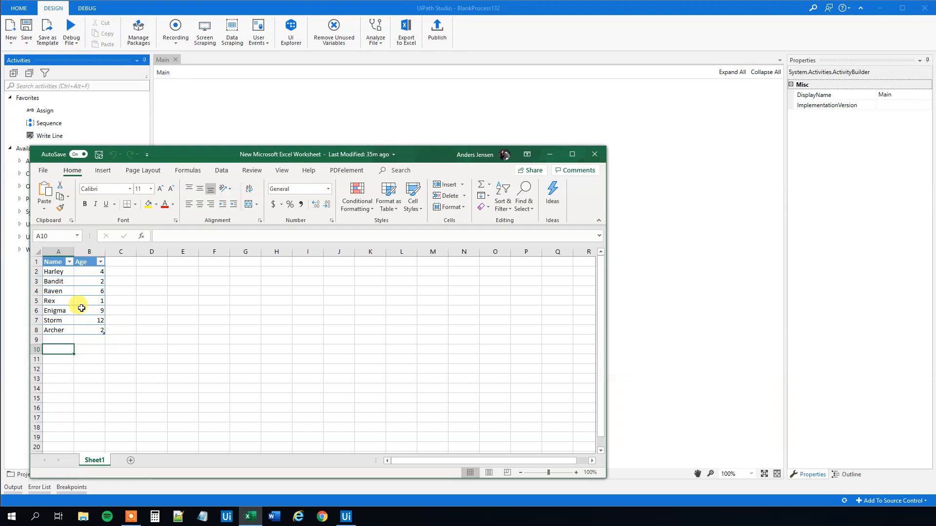
{"action": "left_click", "coordinate": [58, 301]}
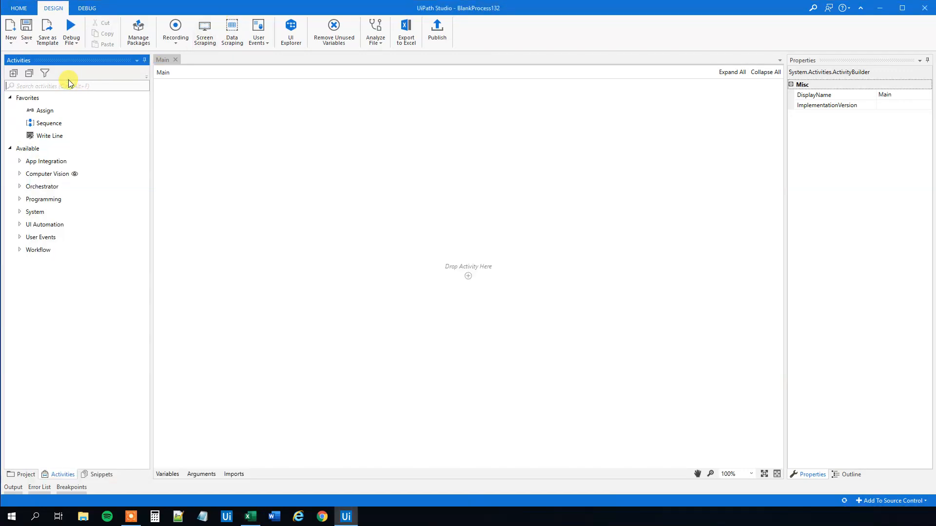
{"action": "type", "text": "input"}
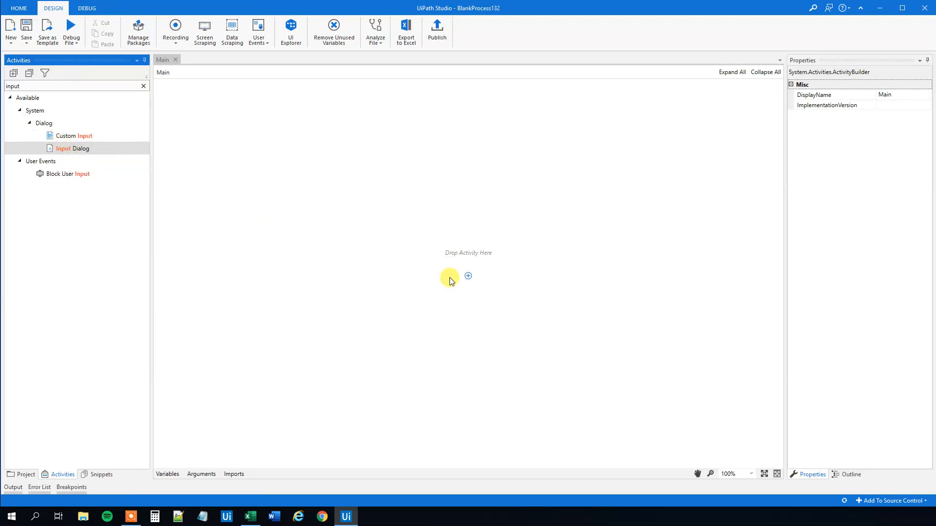
{"action": "left_click_drag", "start_coordinate": [72, 148], "coordinate": [468, 276]}
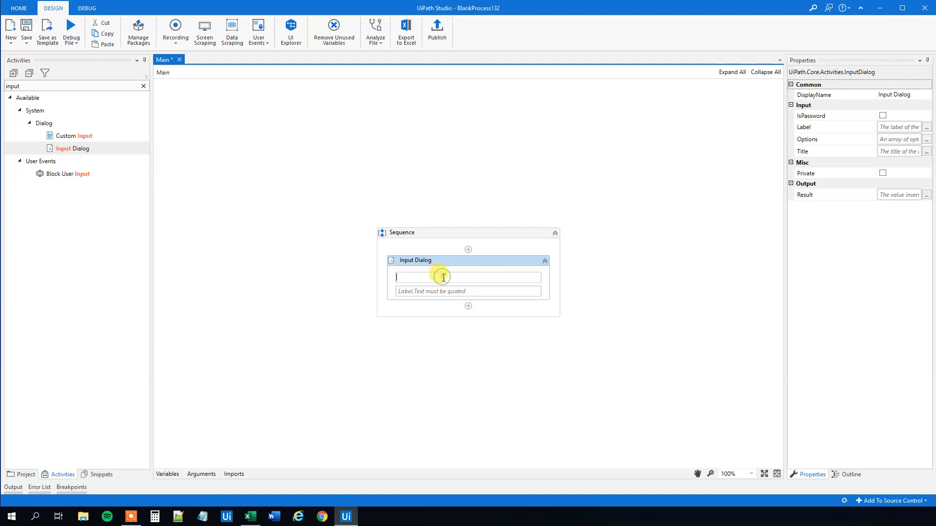
- Title the dialog "The age of the dog" with label "Put in the name of the dog"
{"action": "type", "text": "\"\""}
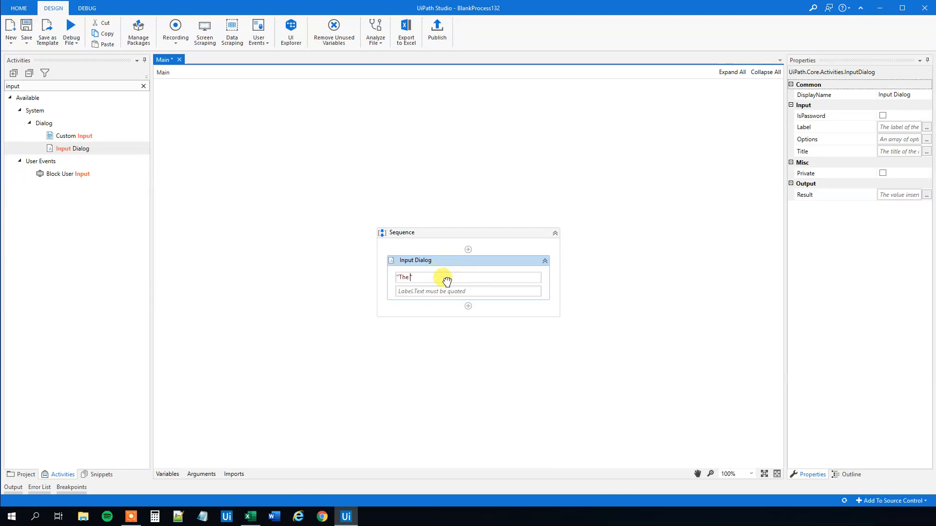
{"action": "type", "text": "dog"}
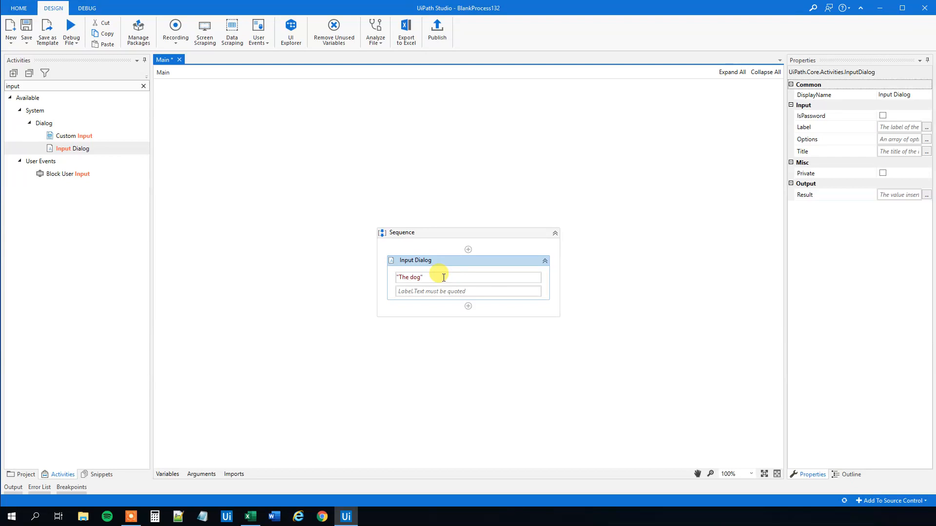
{"action": "type", "text": "The age of t"}
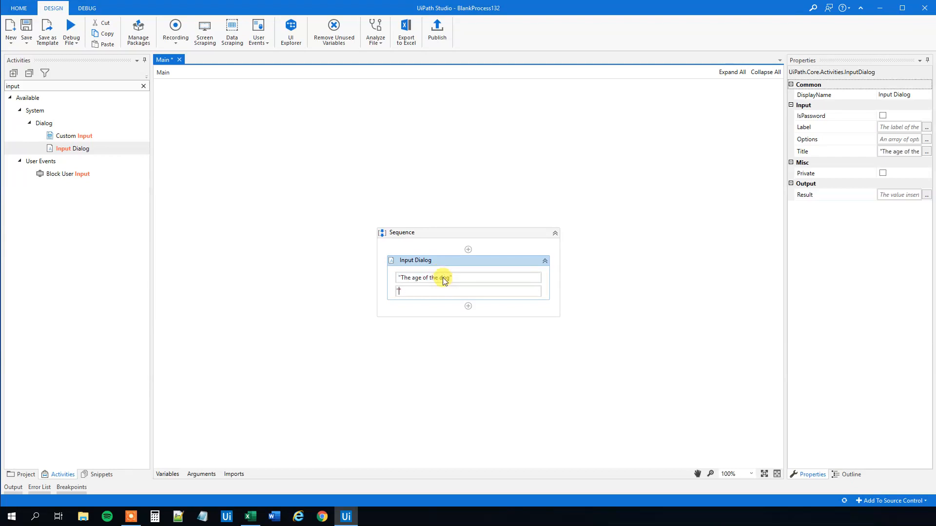
{"action": "type", "text": "Put in the n"}
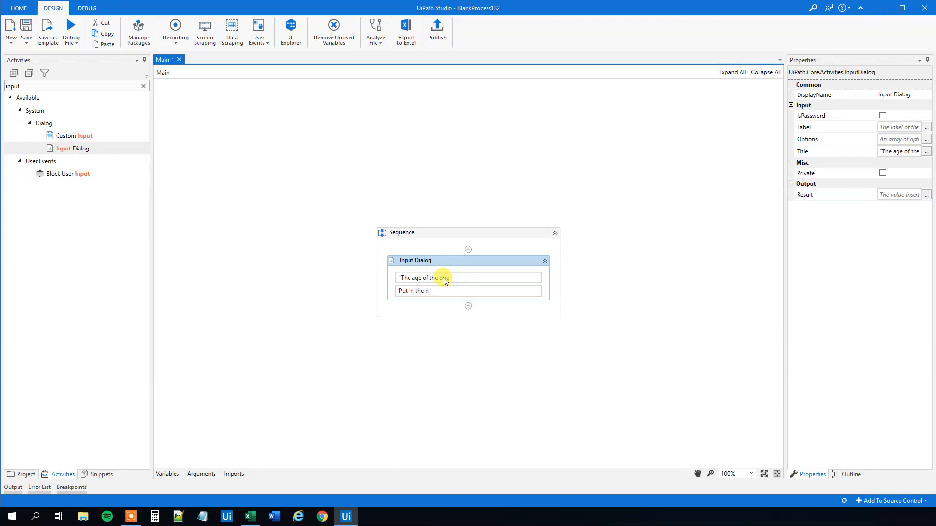
{"action": "type", "text": "ame of the dog"}
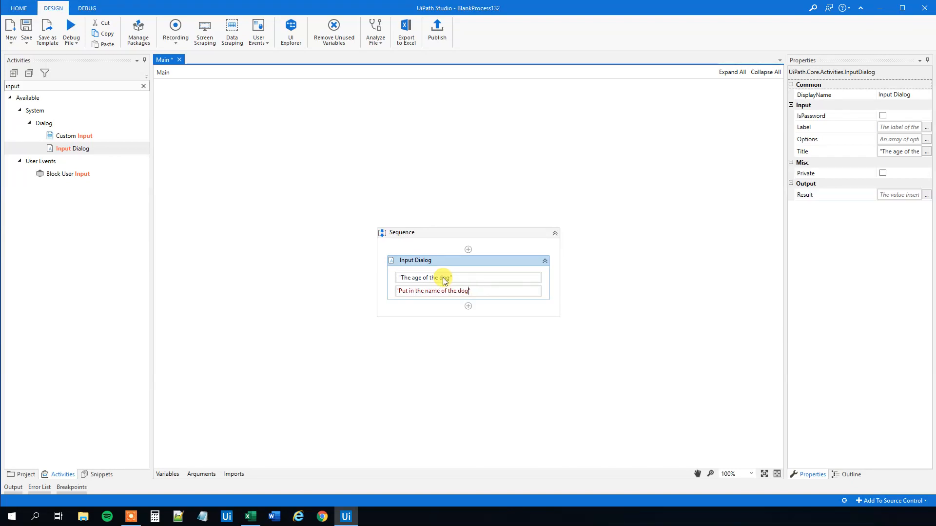
{"action": "left_click", "coordinate": [441, 249]}
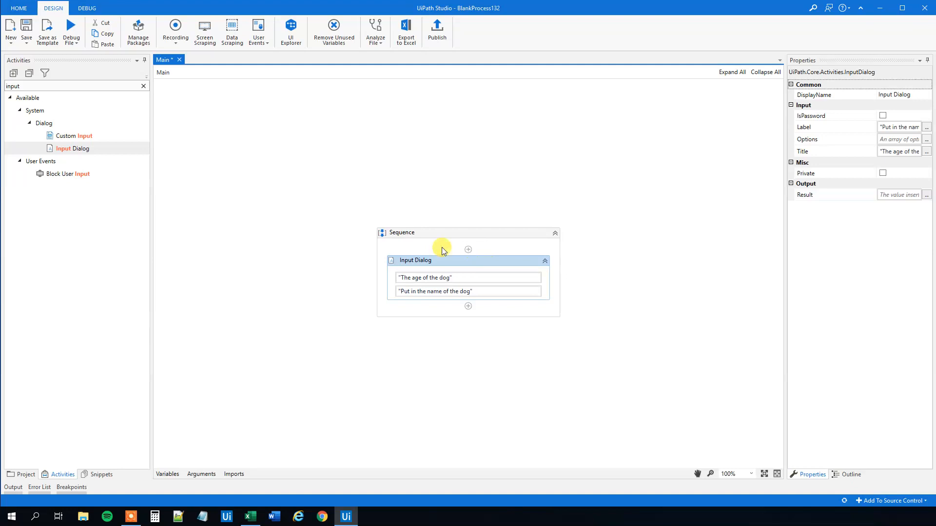
- Assign the dialog's Result to a new variable strSearch via Ctrl+K
{"action": "left_click", "coordinate": [249, 516]}
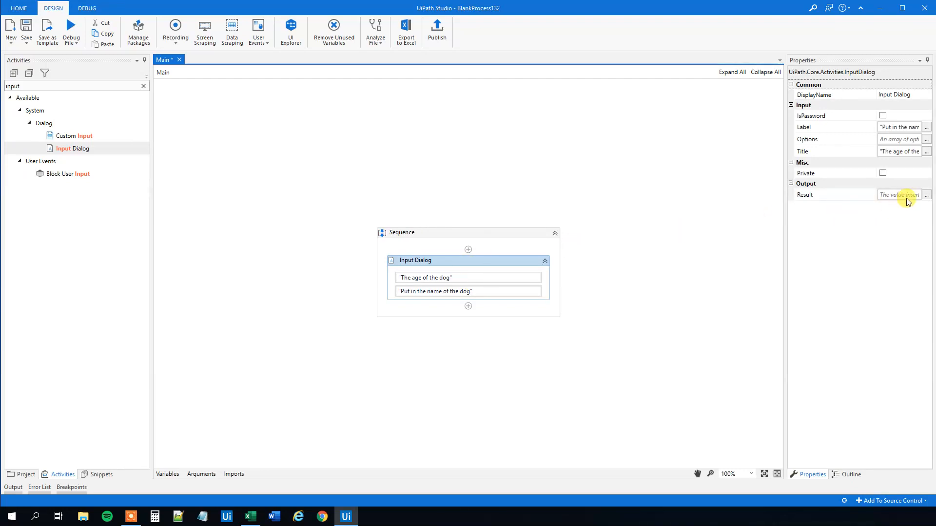
{"action": "left_click", "coordinate": [898, 194]}
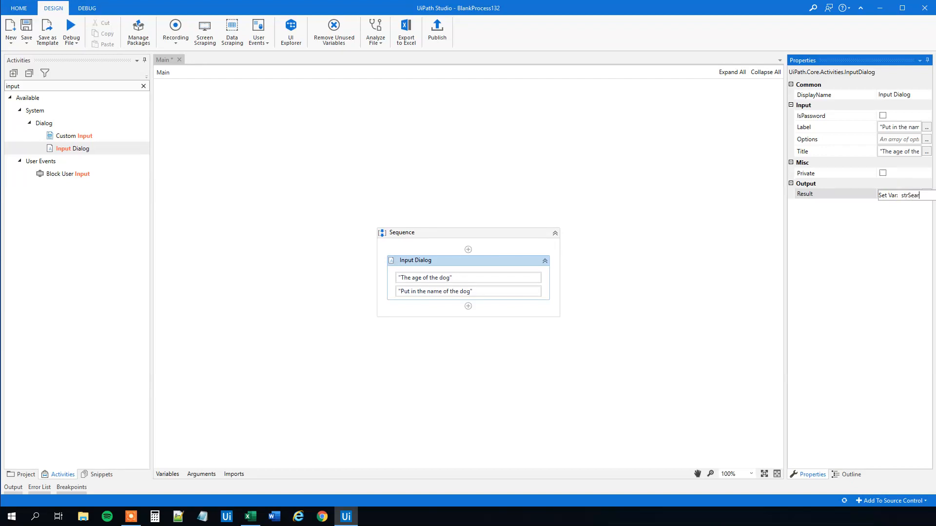
{"action": "left_click", "coordinate": [898, 194]}
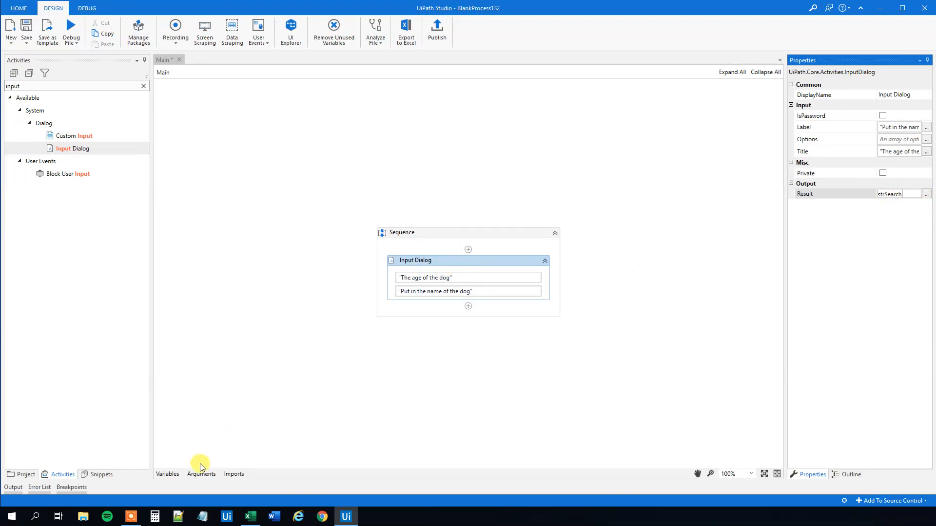
- In the Variables panel, change strSearch's type to String
{"action": "left_click", "coordinate": [167, 474]}
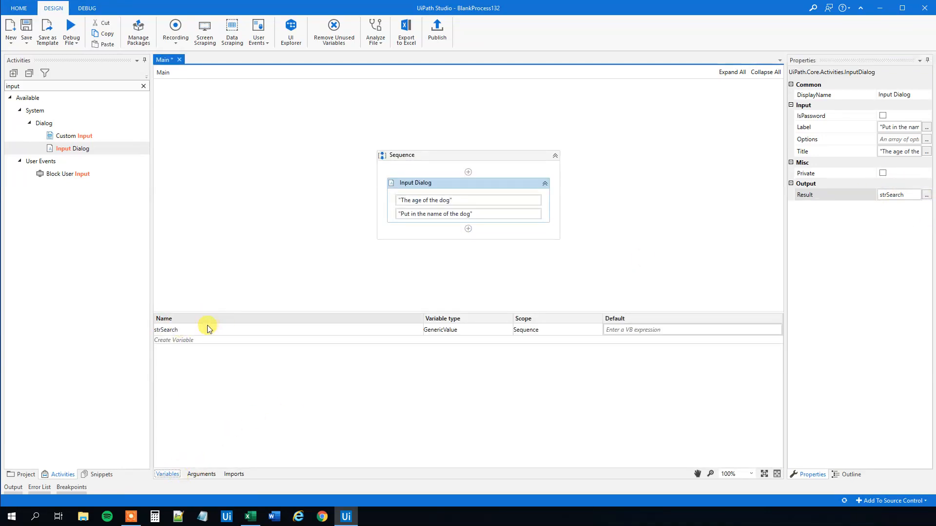
{"action": "left_click", "coordinate": [465, 329]}
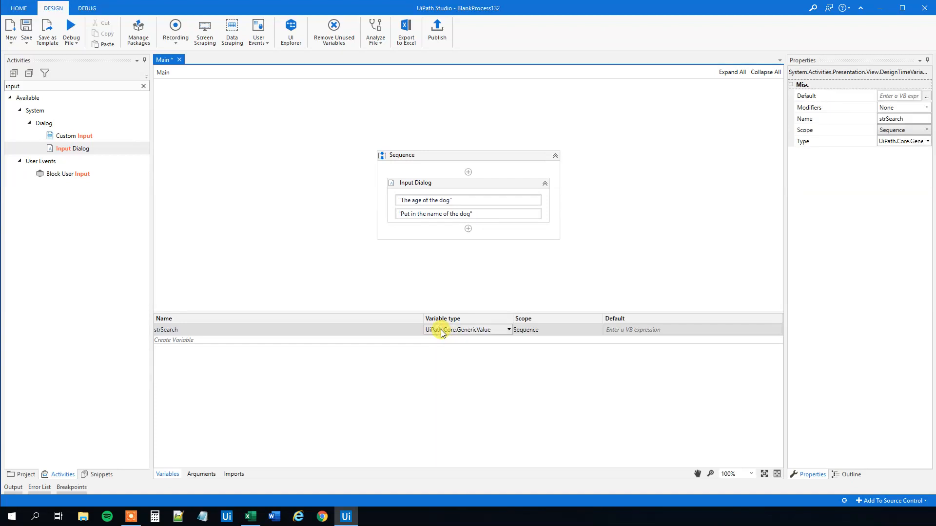
{"action": "left_click", "coordinate": [167, 474]}
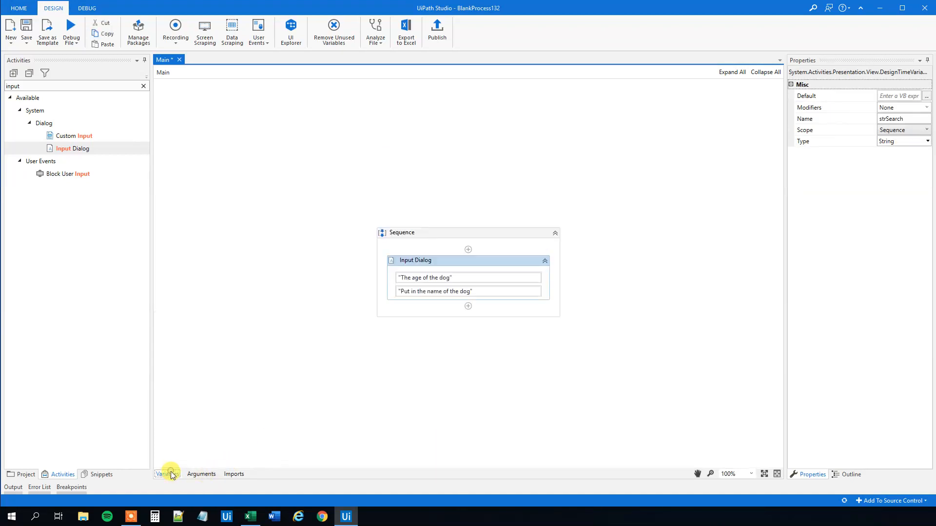
{"action": "left_click", "coordinate": [414, 261]}
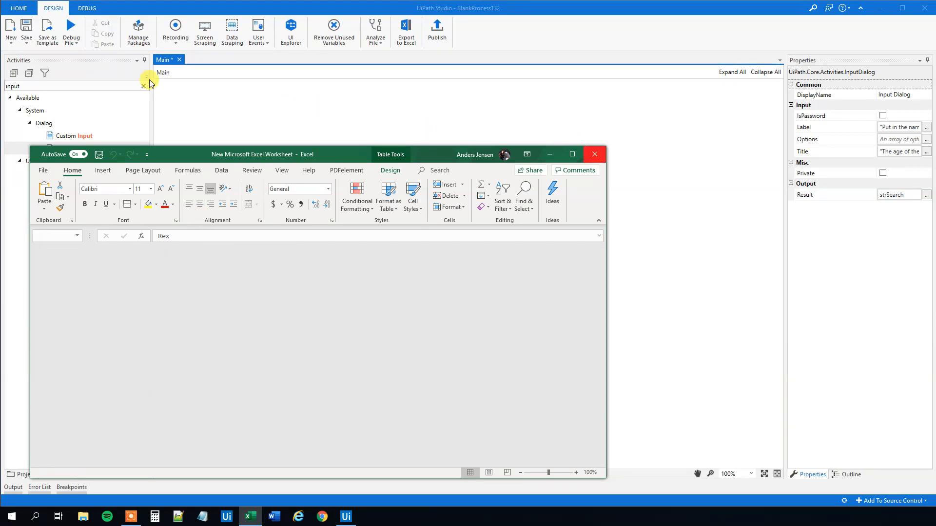
- Add an Excel Application Scope opening the Desktop's New Microsoft Excel Worksheet with Visible unchecked
{"action": "left_click", "coordinate": [144, 85]}
{"action": "type", "text": "excel"}
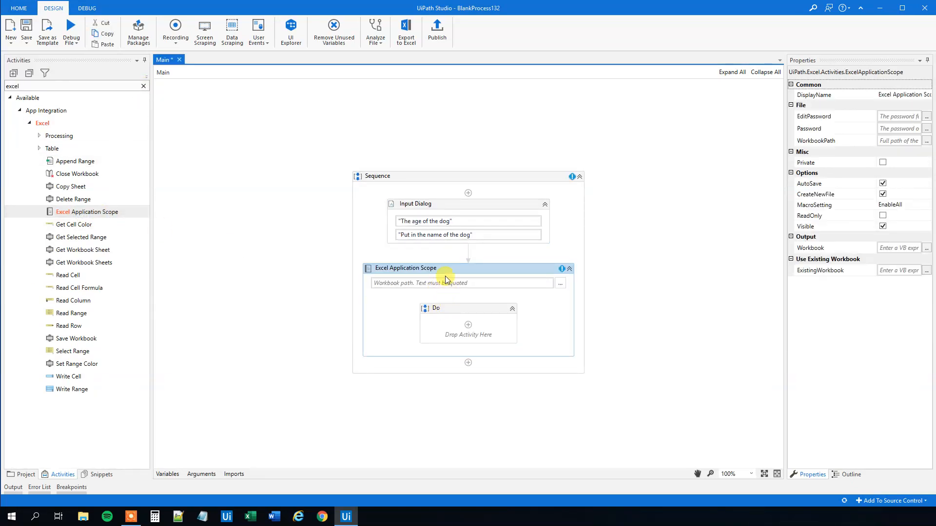
{"action": "left_click", "coordinate": [559, 282]}
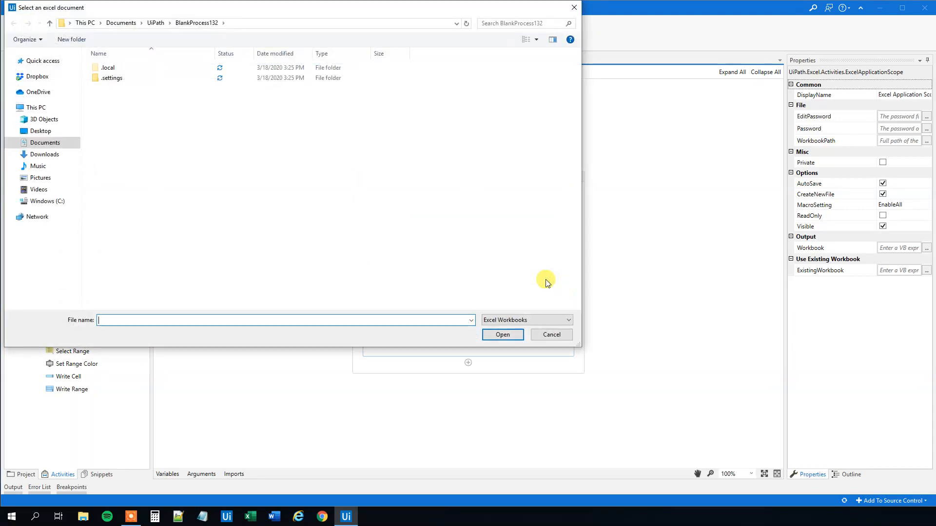
{"action": "left_click", "coordinate": [40, 131]}
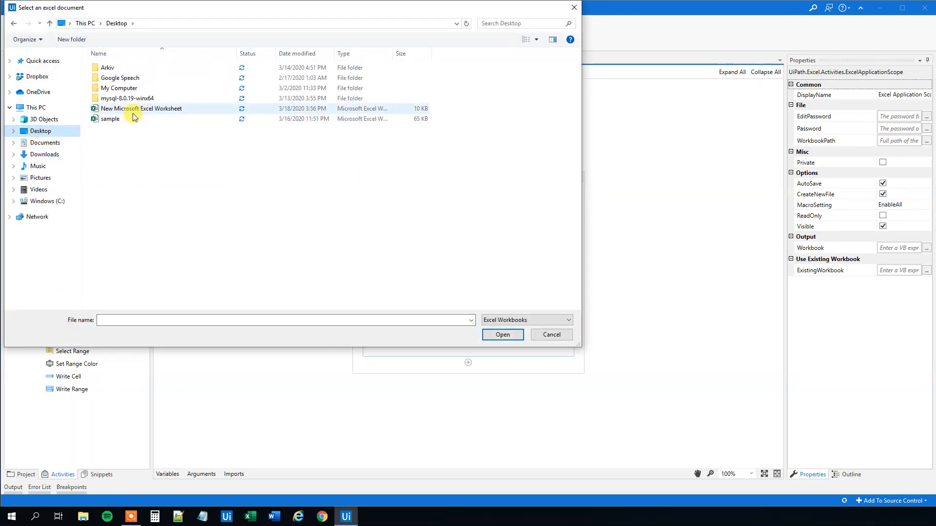
{"action": "left_click", "coordinate": [141, 108]}
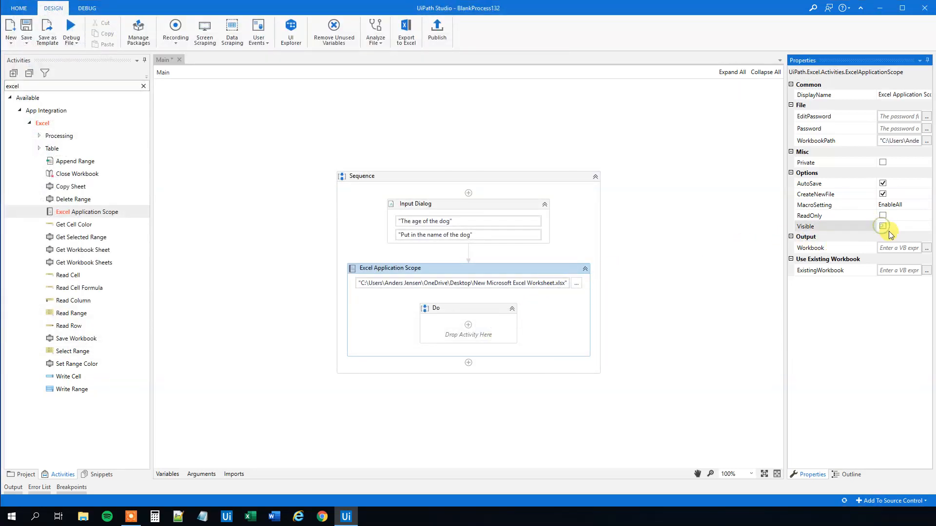
{"action": "left_click", "coordinate": [882, 226]}
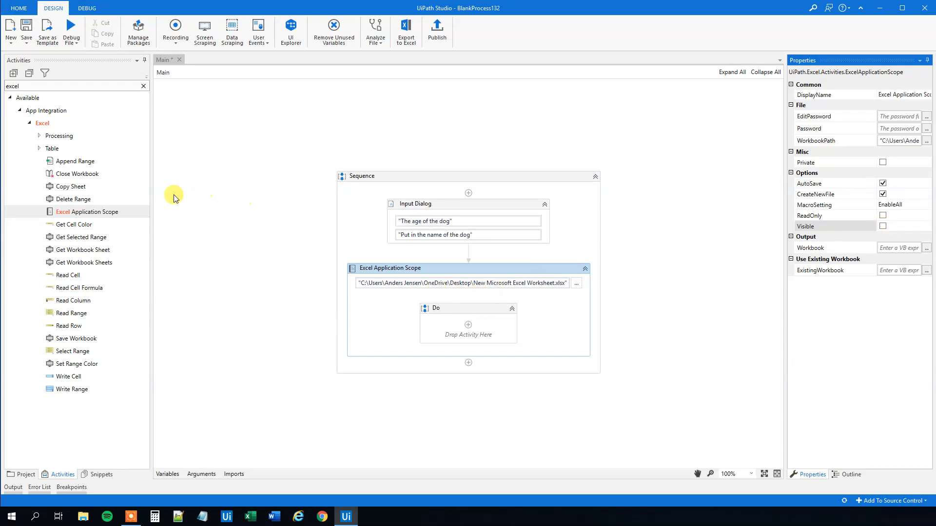
{"action": "mouse_move", "coordinate": [72, 313]}
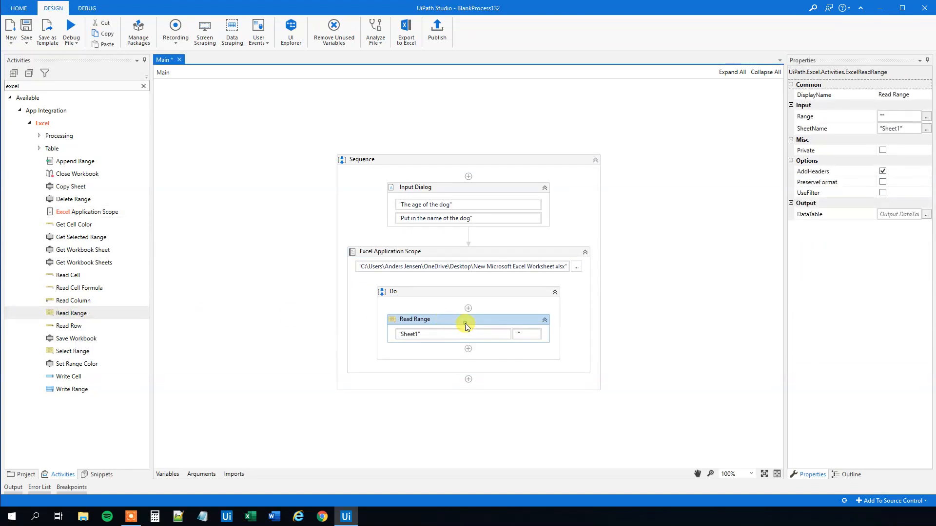
{"action": "mouse_move", "coordinate": [462, 325]}
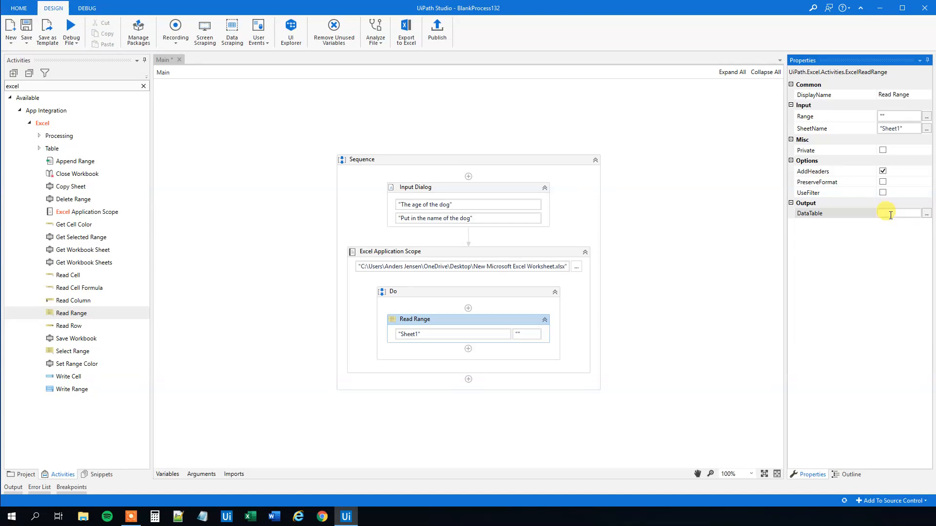
- Set the Read Range output DataTable to dtData
{"action": "left_click", "coordinate": [167, 473]}
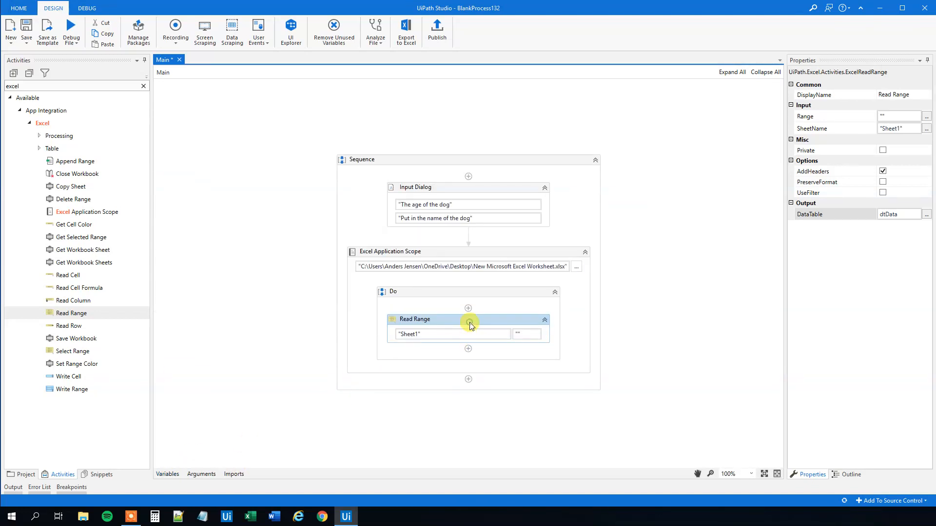
{"action": "mouse_move", "coordinate": [448, 327]}
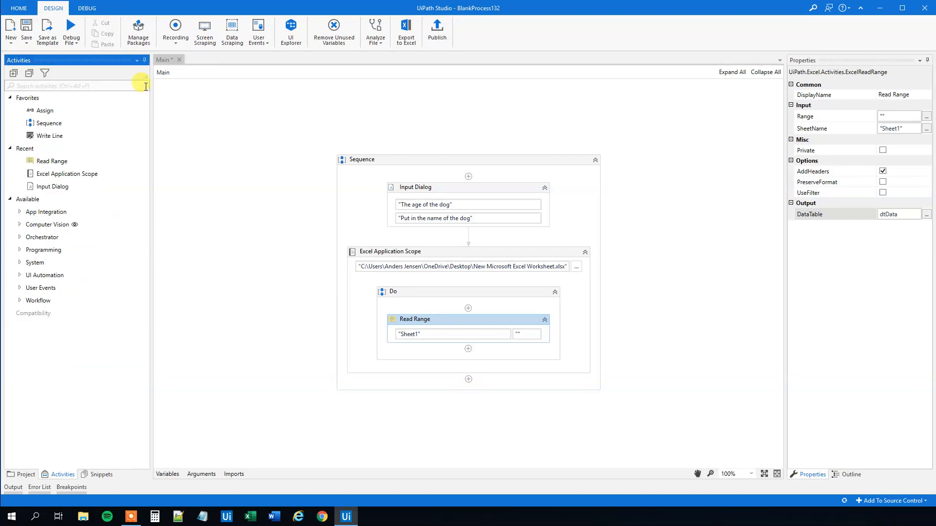
- Add a Lookup Data Table activity with DataTable dtData, checking the dog worksheet on the desktop
{"action": "type", "text": "look"}
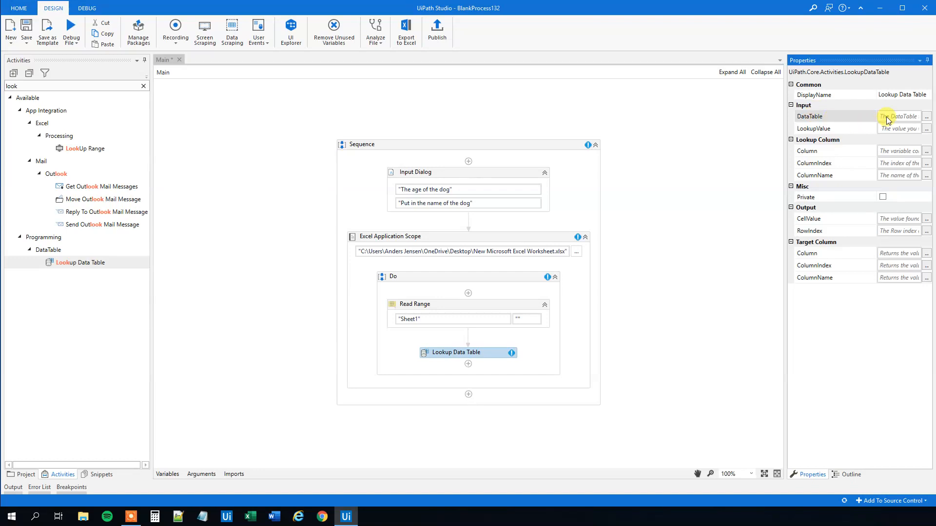
{"action": "type", "text": "dtData"}
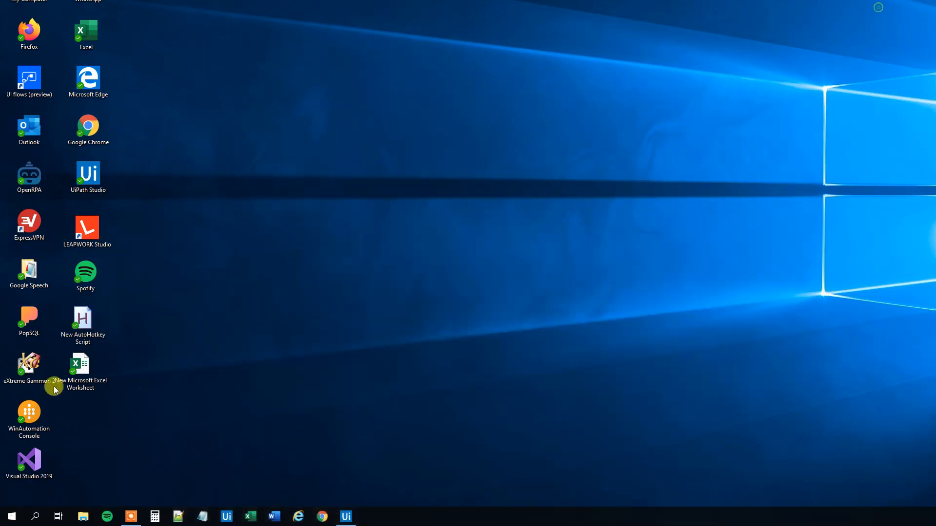
{"action": "left_click", "coordinate": [80, 368]}
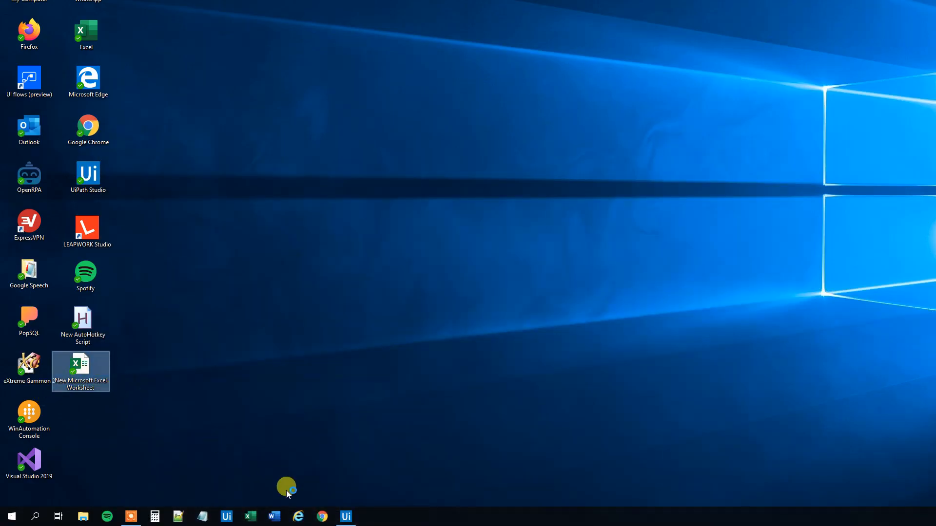
{"action": "left_click", "coordinate": [345, 516]}
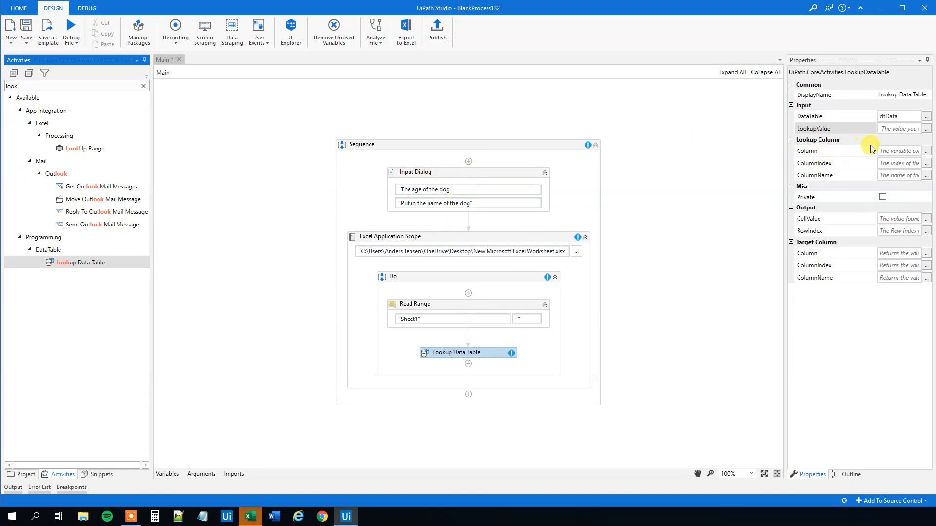
{"action": "mouse_move", "coordinate": [510, 178]}
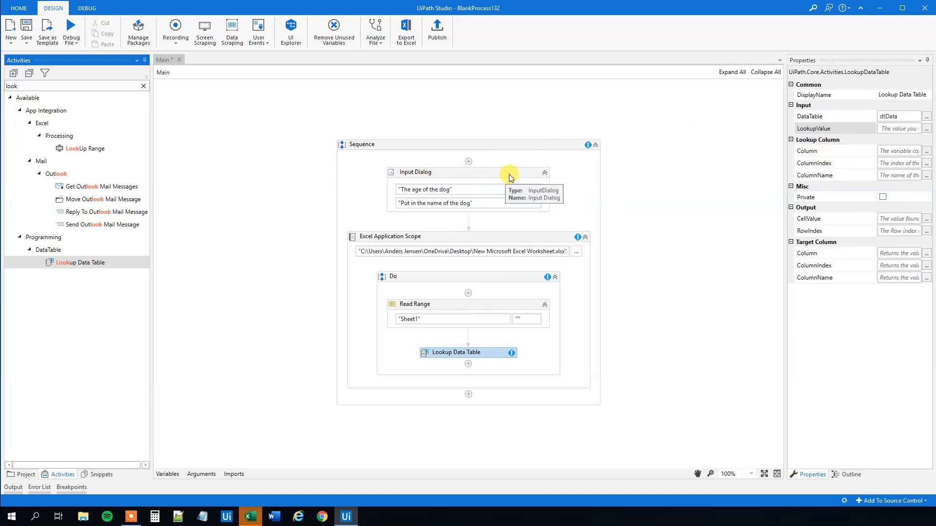
- Set the LookupValue to strSearch and glance at the dog worksheet in Excel
{"action": "left_click", "coordinate": [898, 128]}
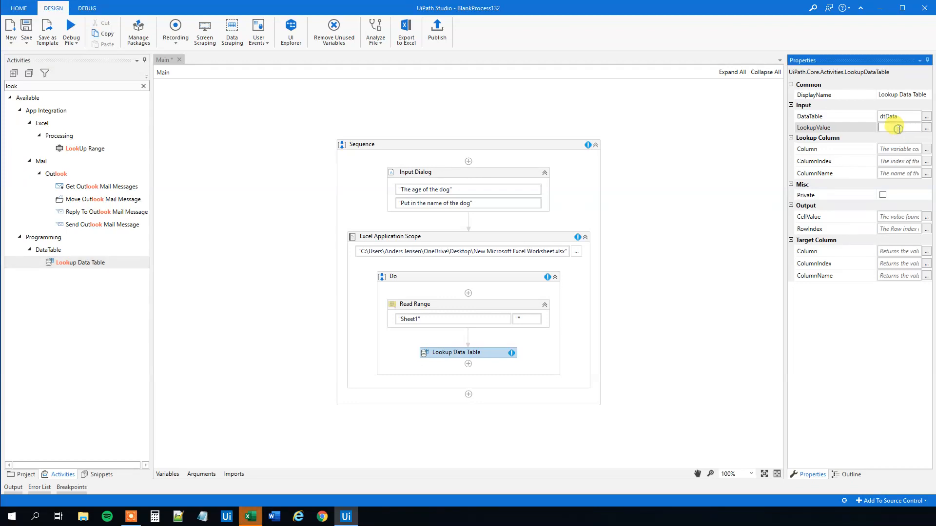
{"action": "type", "text": "strSearch"}
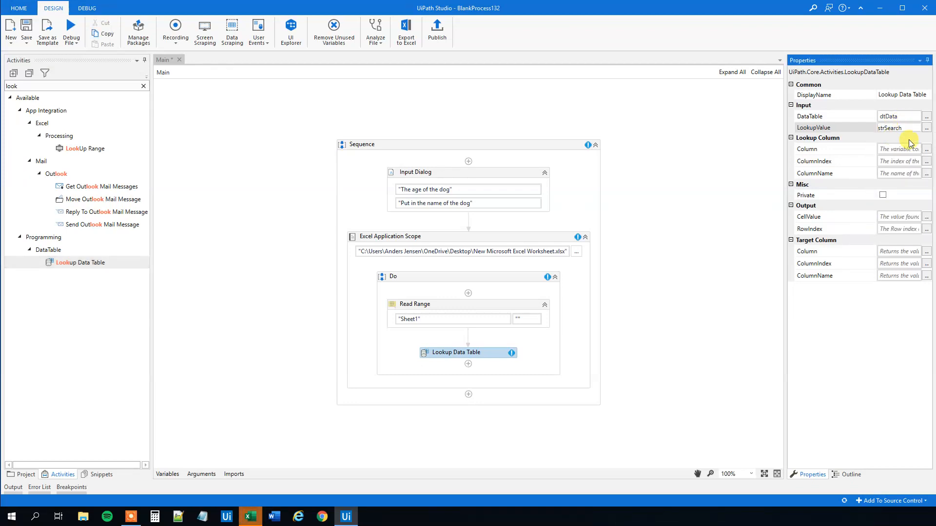
{"action": "left_click", "coordinate": [895, 128]}
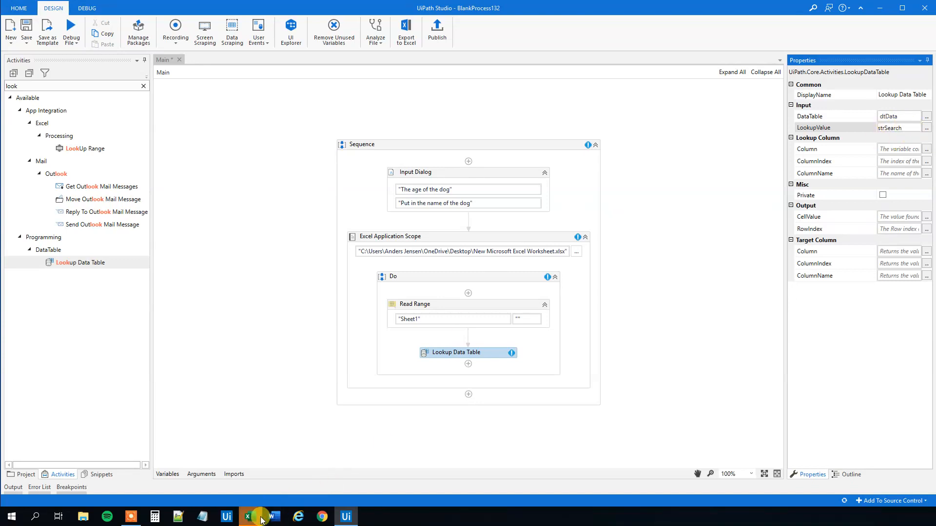
{"action": "left_click", "coordinate": [249, 516]}
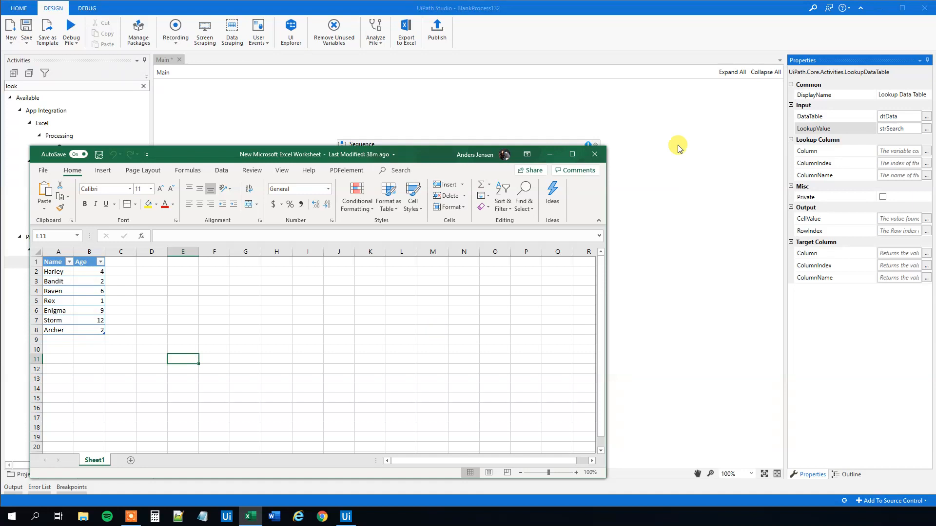
{"action": "mouse_move", "coordinate": [225, 231]}
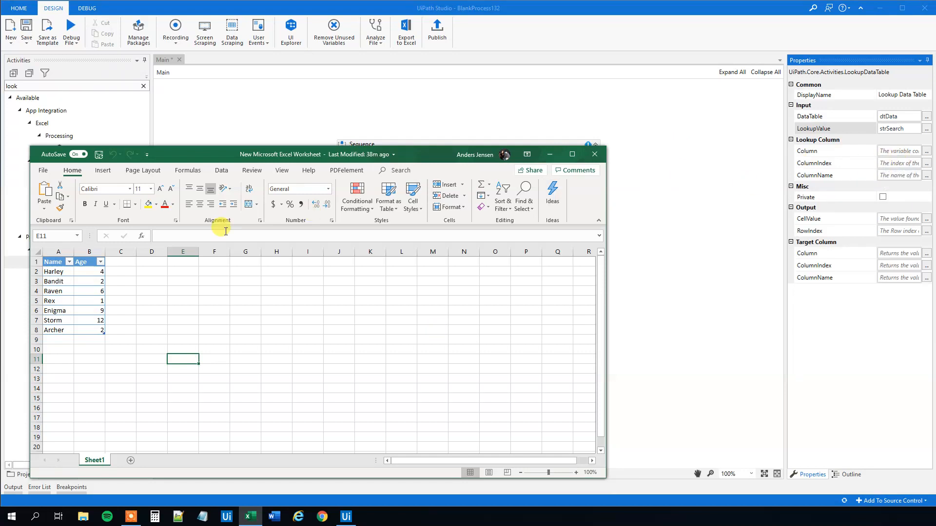
- Set the lookup ColumnName to "Name" and bring the dog worksheet back up
{"action": "type", "text": "d"}
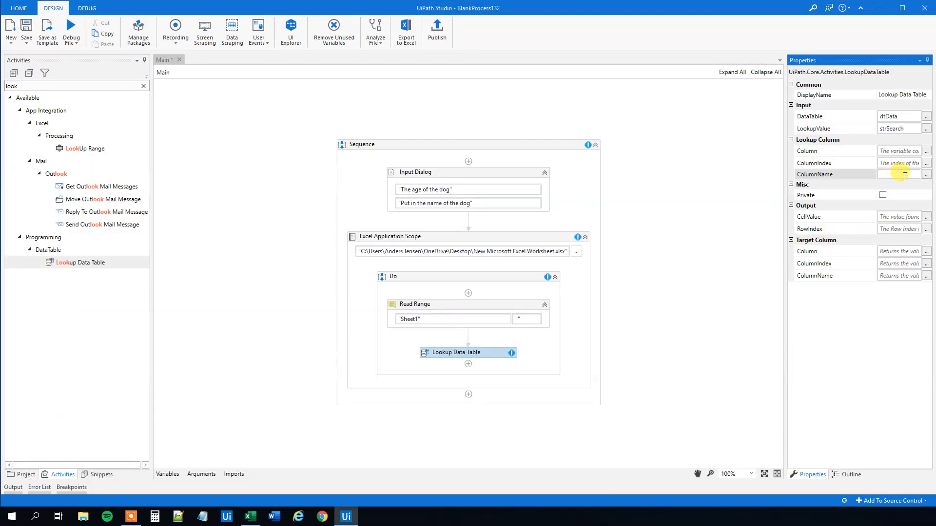
{"action": "type", "text": "\"Name\""}
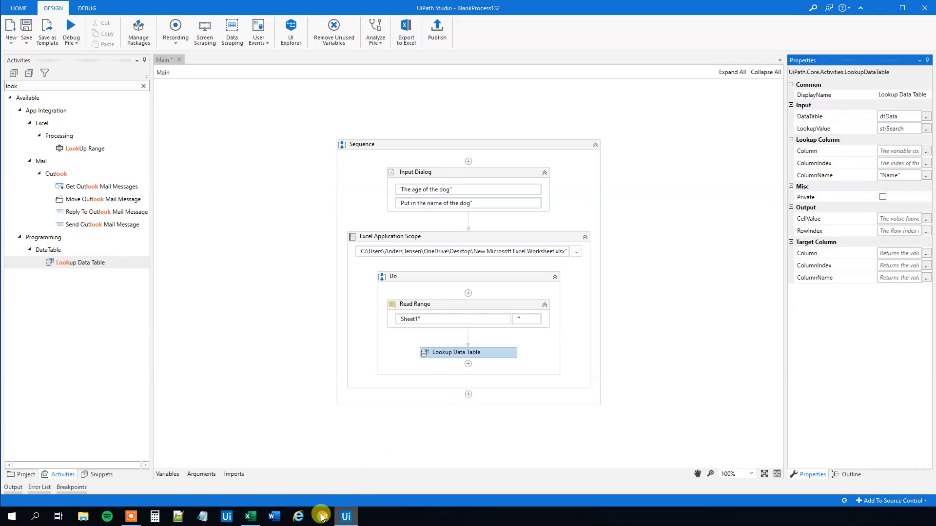
{"action": "left_click", "coordinate": [249, 516]}
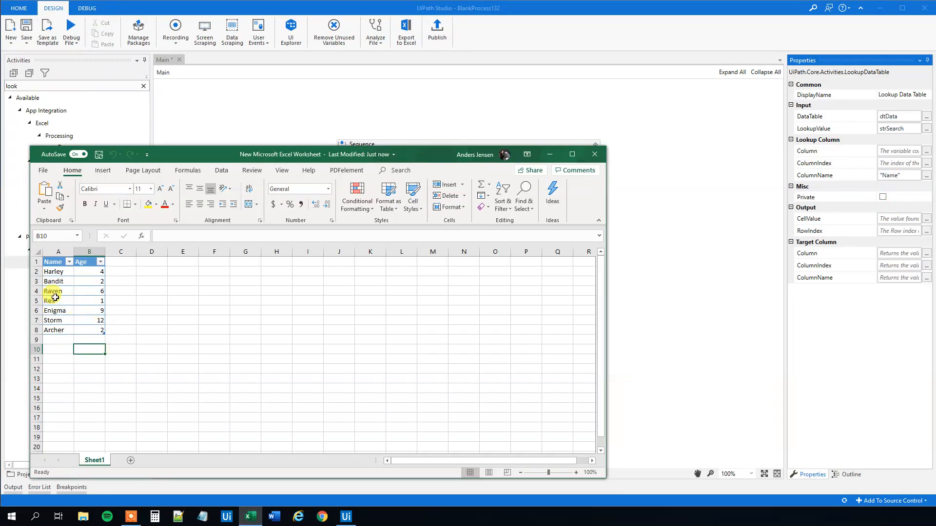
- Output RowIndex to intRowIndex and add a Message Box showing intRowIndex.ToString
{"action": "left_click", "coordinate": [58, 282]}
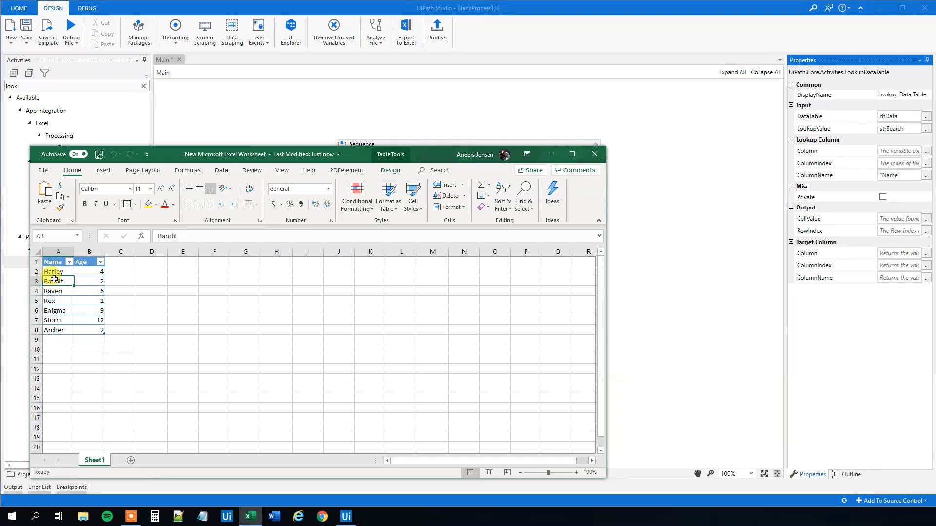
{"action": "left_click", "coordinate": [53, 261]}
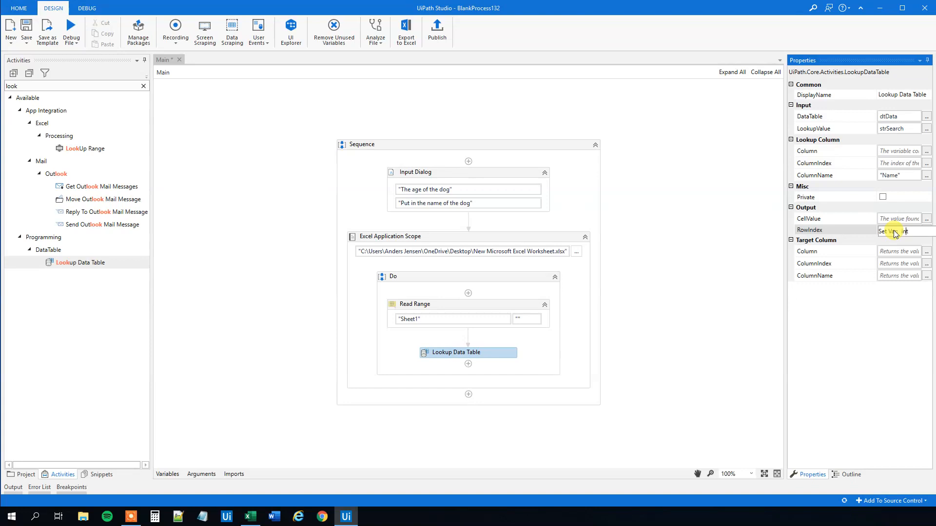
{"action": "type", "text": "intRowIndex"}
{"action": "left_click", "coordinate": [76, 86]}
{"action": "type", "text": "message"}
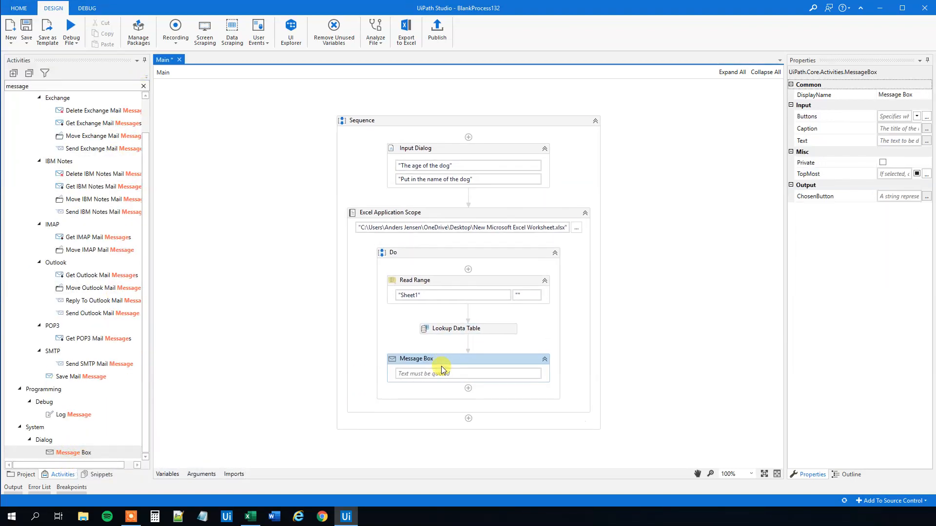
{"action": "type", "text": "intRowIndex.ToString"}
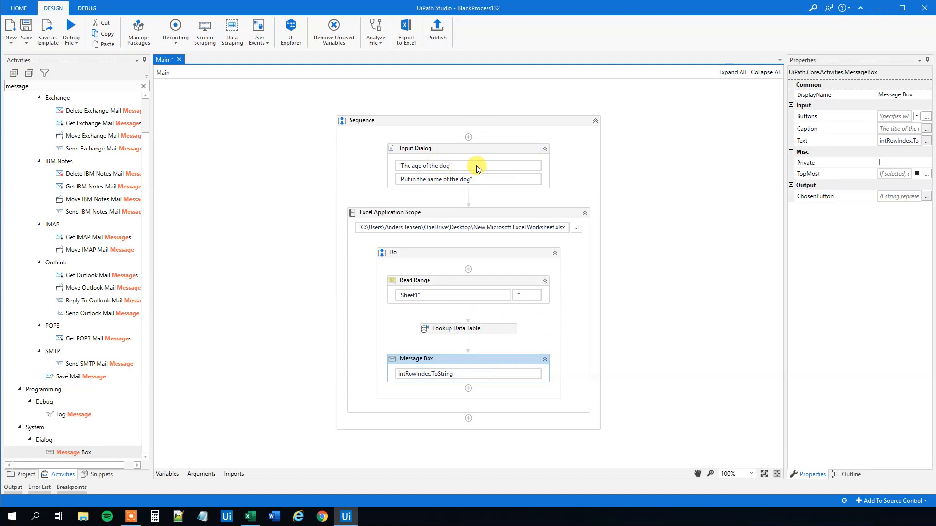
{"action": "mouse_move", "coordinate": [192, 101]}
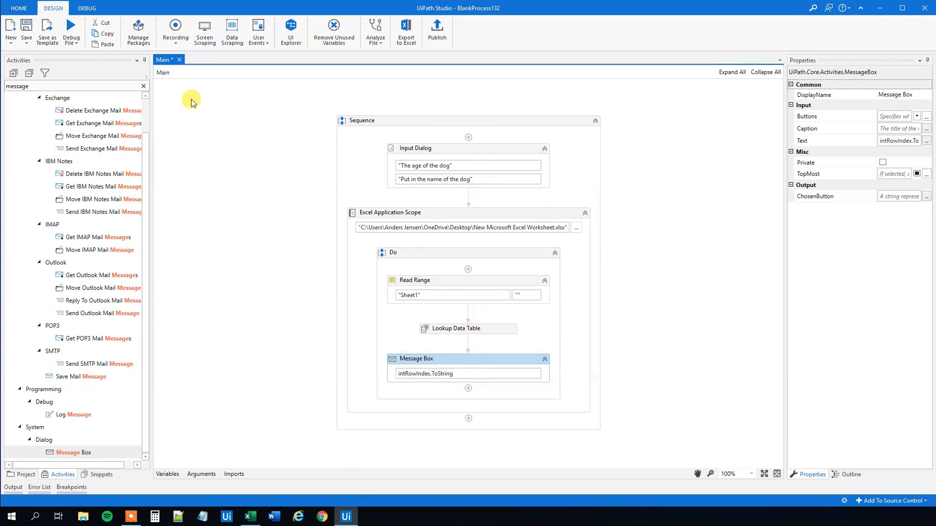
- Run the workflow and enter Raven, getting row index 2 in the message box
{"action": "left_click", "coordinate": [71, 31]}
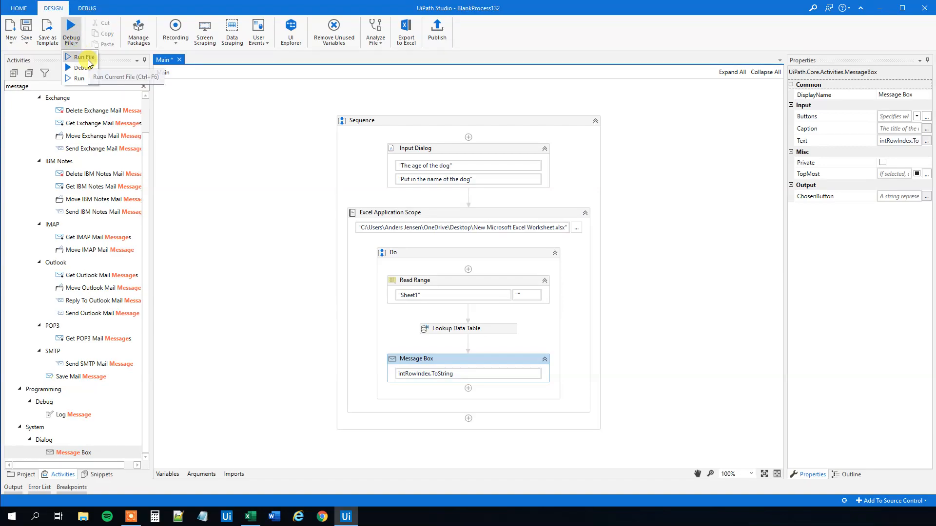
{"action": "left_click", "coordinate": [85, 57]}
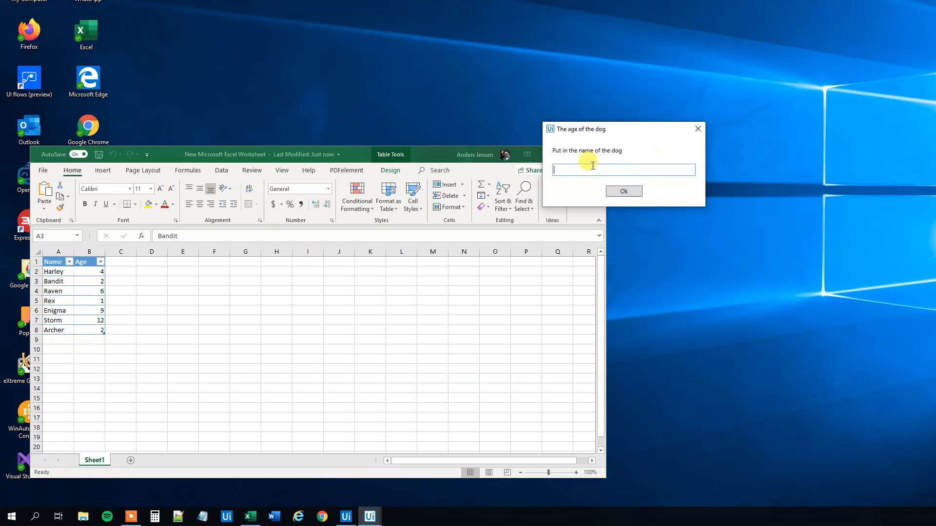
{"action": "type", "text": "Raven"}
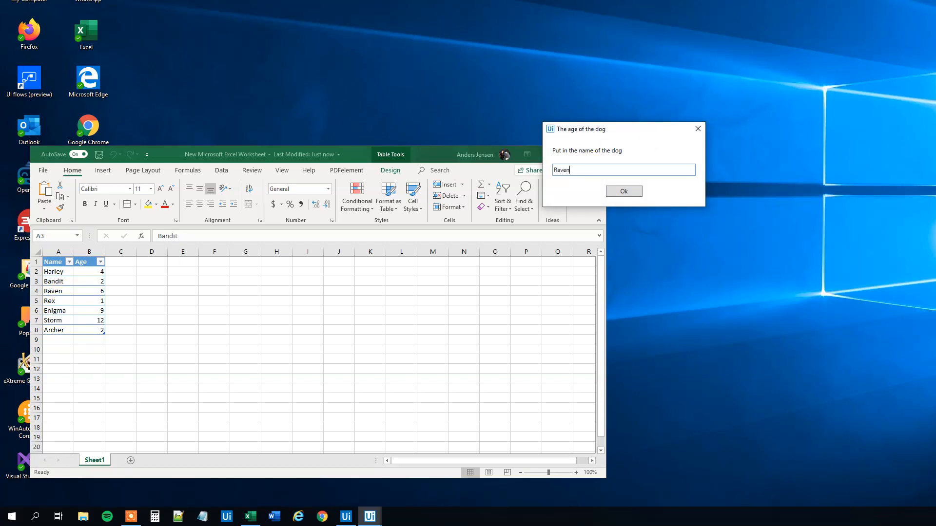
{"action": "left_click", "coordinate": [622, 191]}
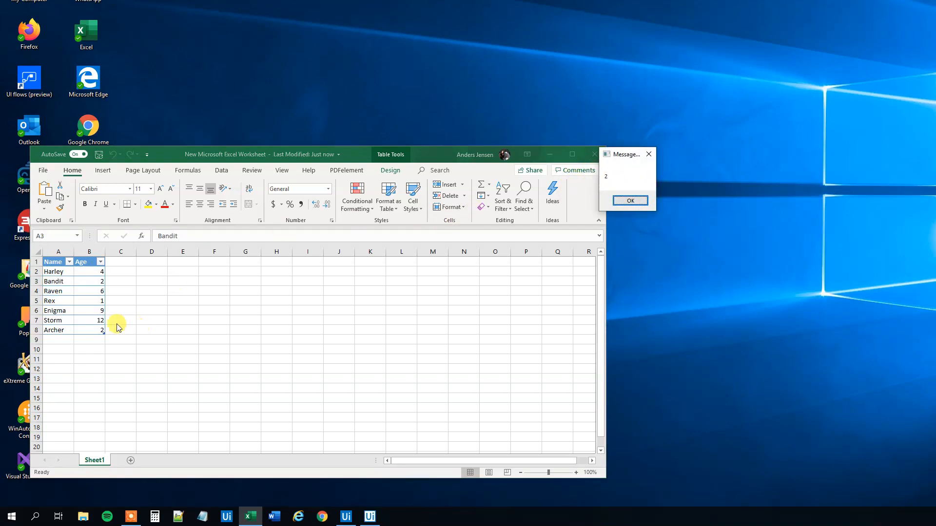
{"action": "mouse_move", "coordinate": [71, 309]}
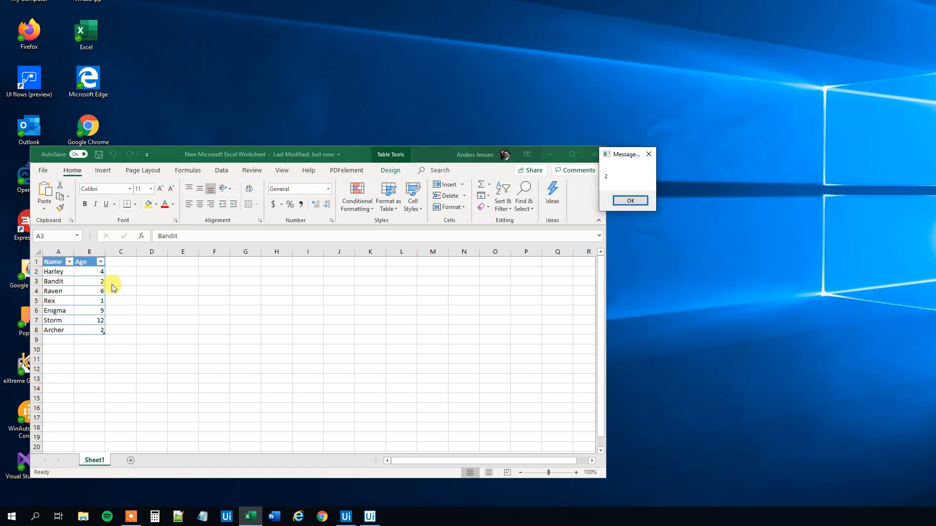
{"action": "mouse_move", "coordinate": [627, 225]}
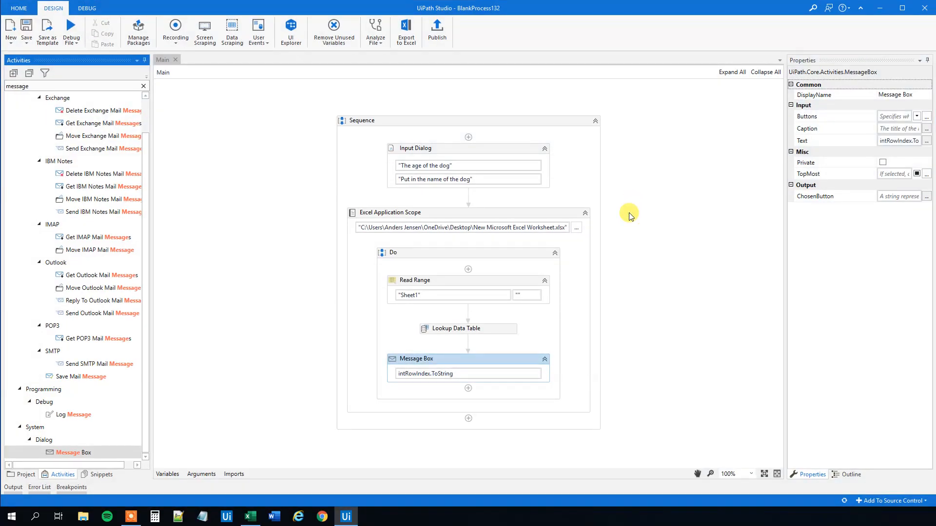
{"action": "mouse_move", "coordinate": [464, 374]}
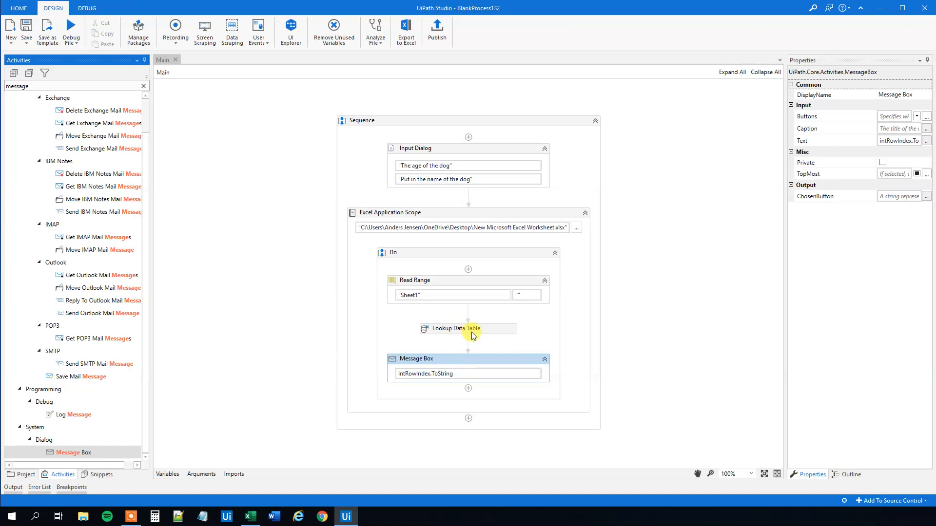
- Select the Lookup Data Table and check the Age column in the Excel table
{"action": "left_click", "coordinate": [468, 329]}
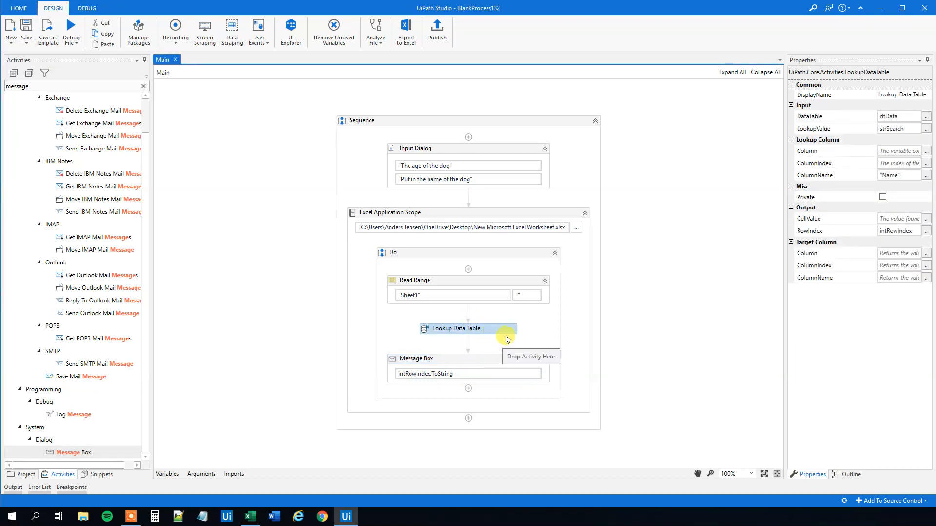
{"action": "left_click", "coordinate": [249, 516]}
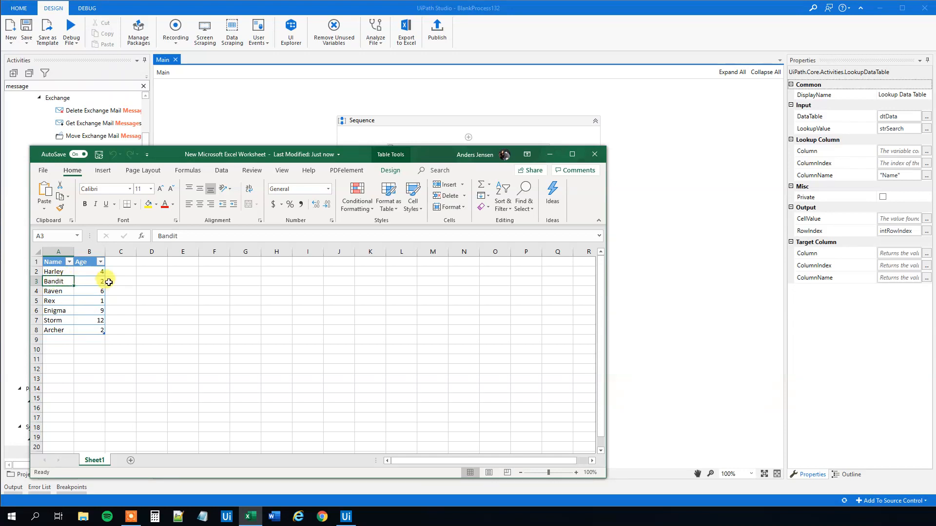
{"action": "mouse_move", "coordinate": [672, 274]}
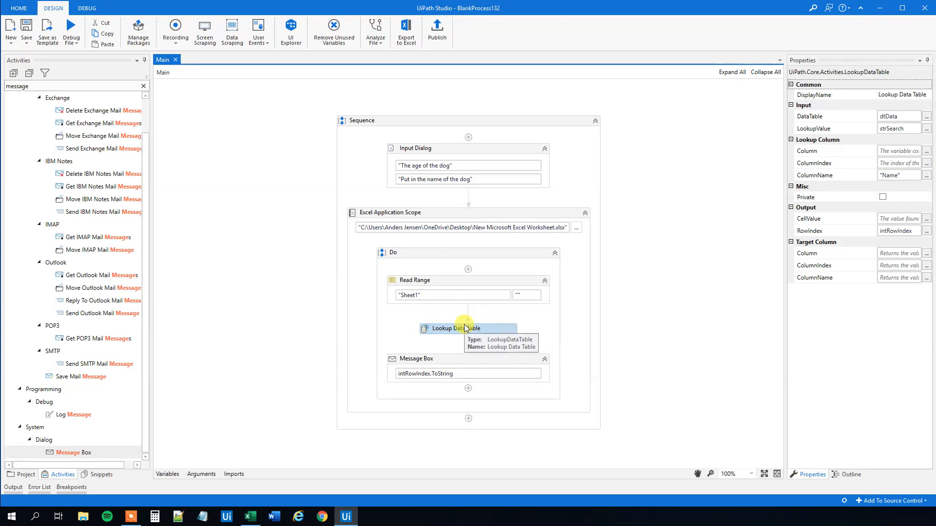
{"action": "mouse_move", "coordinate": [511, 316]}
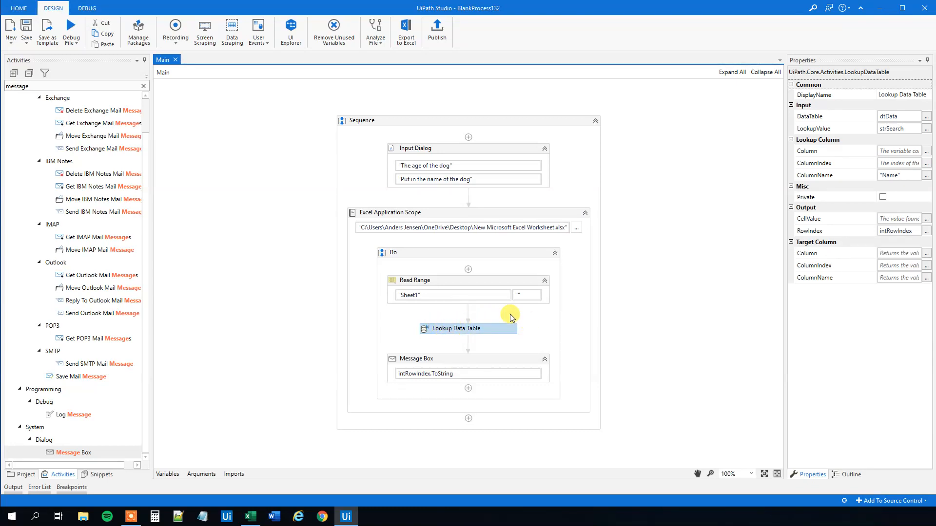
{"action": "mouse_move", "coordinate": [901, 277]}
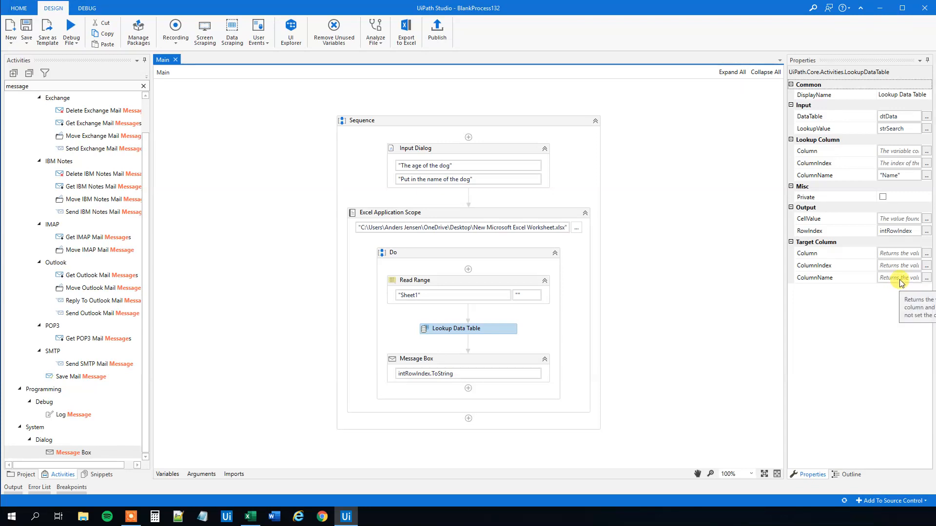
{"action": "left_click", "coordinate": [249, 516]}
{"action": "type", "text": "\"Age\""}
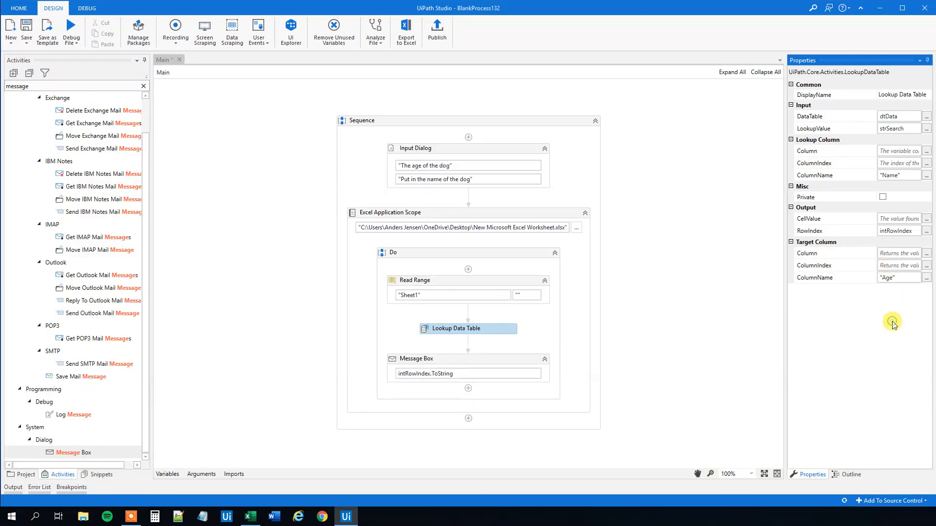
{"action": "mouse_move", "coordinate": [310, 466]}
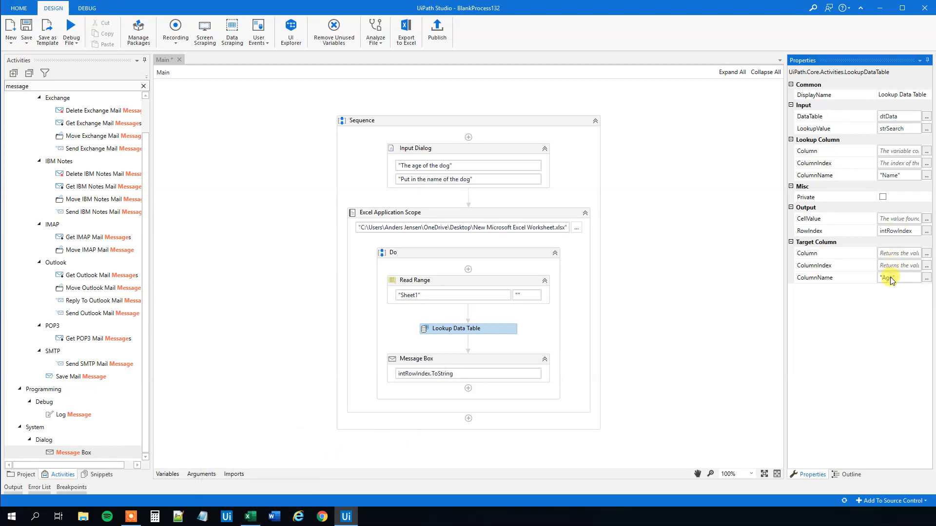
- Set Target ColumnName to "Age" with CellValue output objAge, checking Bandit's age in Excel
{"action": "type", "text": "Age\""}
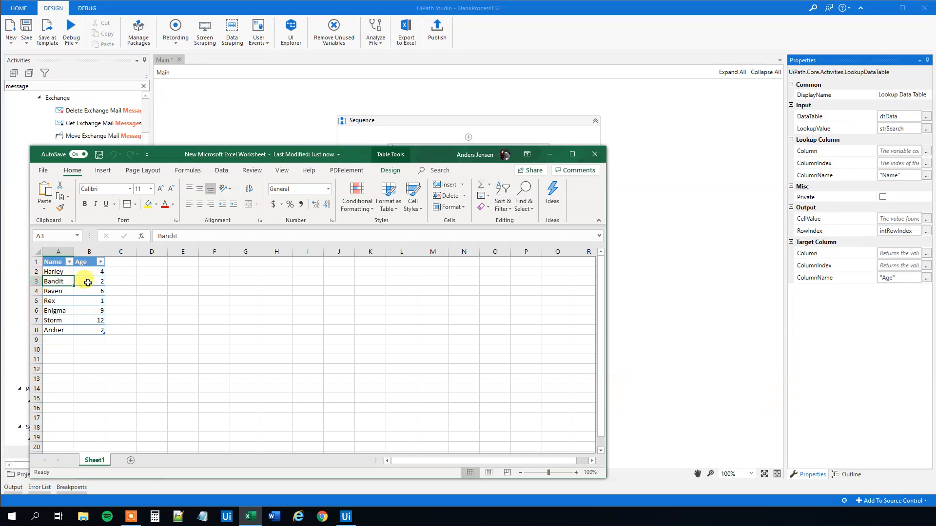
{"action": "left_click", "coordinate": [90, 281]}
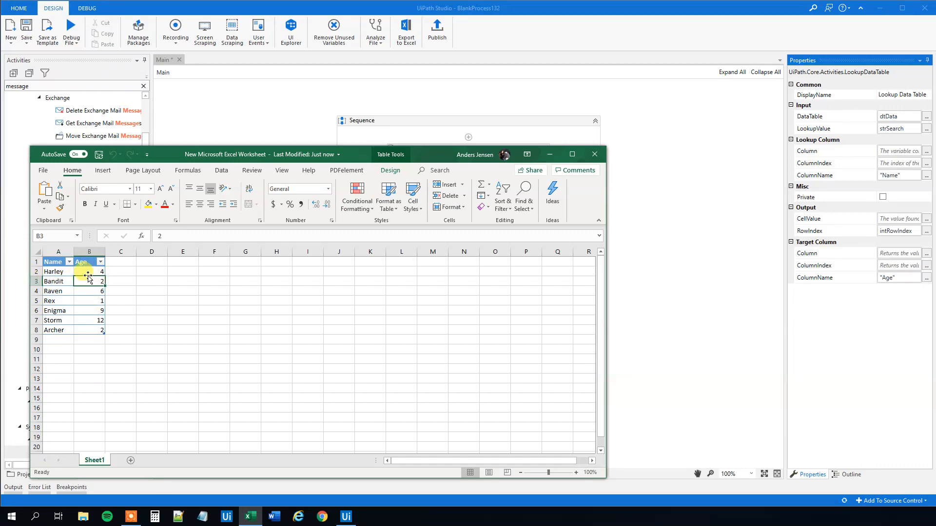
{"action": "mouse_move", "coordinate": [181, 286]}
{"action": "type", "text": "objAge"}
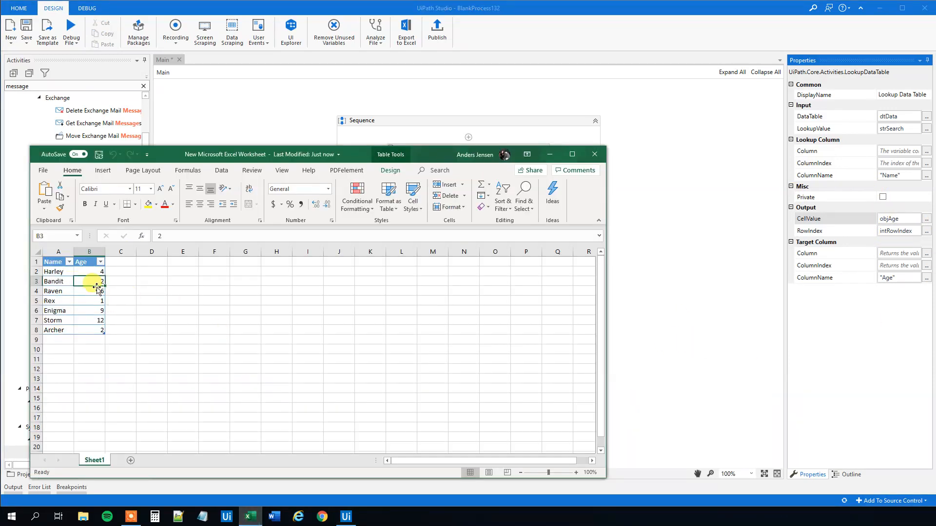
{"action": "left_click", "coordinate": [58, 282]}
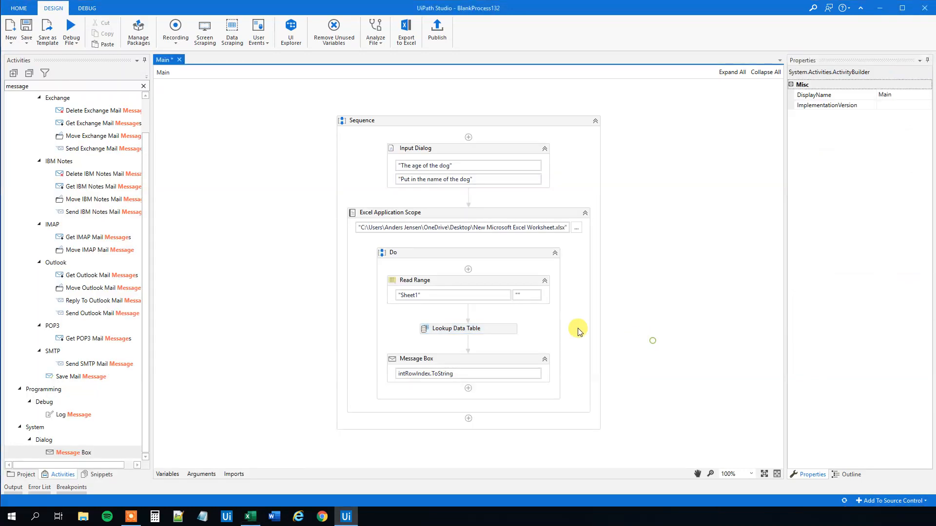
- Set the Message Box text to "The age of the dog " + strSearch + " is " + objAge
{"action": "left_click", "coordinate": [467, 373]}
{"action": "type", "text": "\"The age of the dog "}
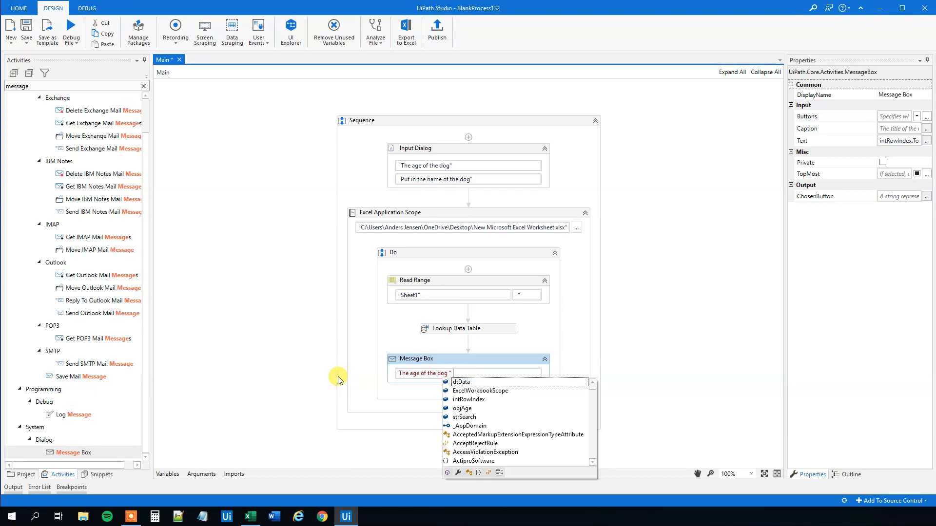
{"action": "type", "text": "+ strSearch +"}
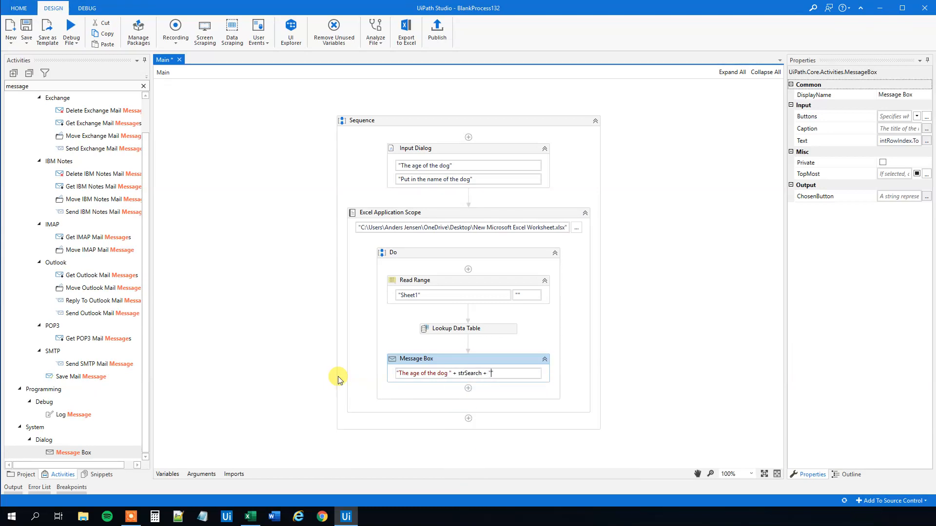
{"action": "type", "text": "\" \" +"}
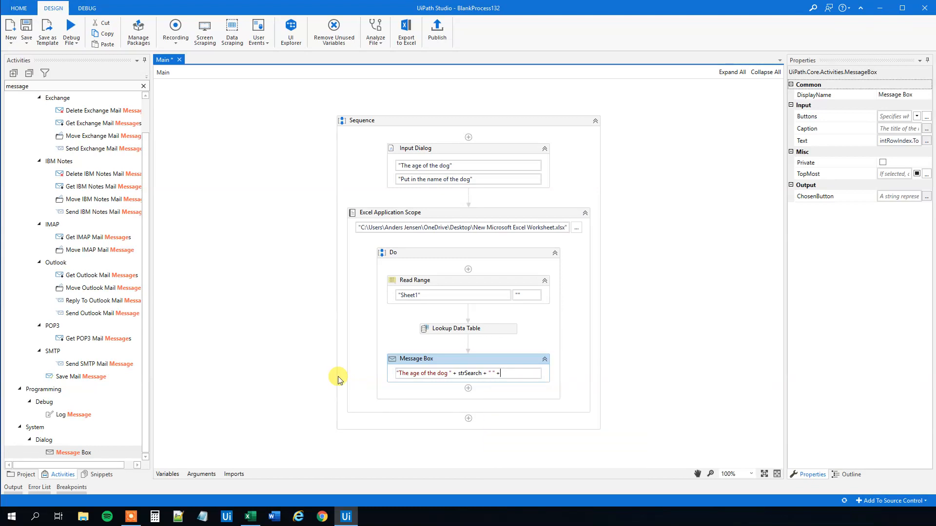
{"action": "type", "text": "objAge"}
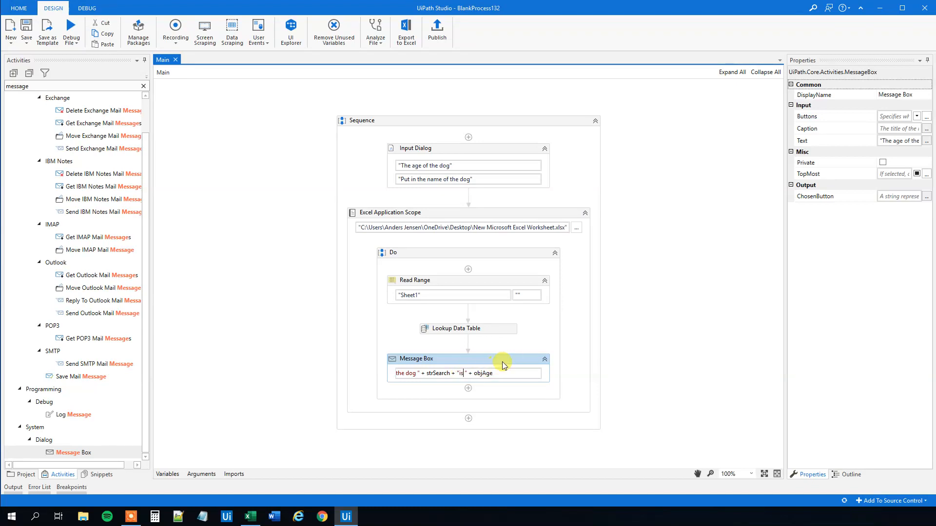
{"action": "mouse_move", "coordinate": [103, 56]}
{"action": "type", "text": "Raven"}
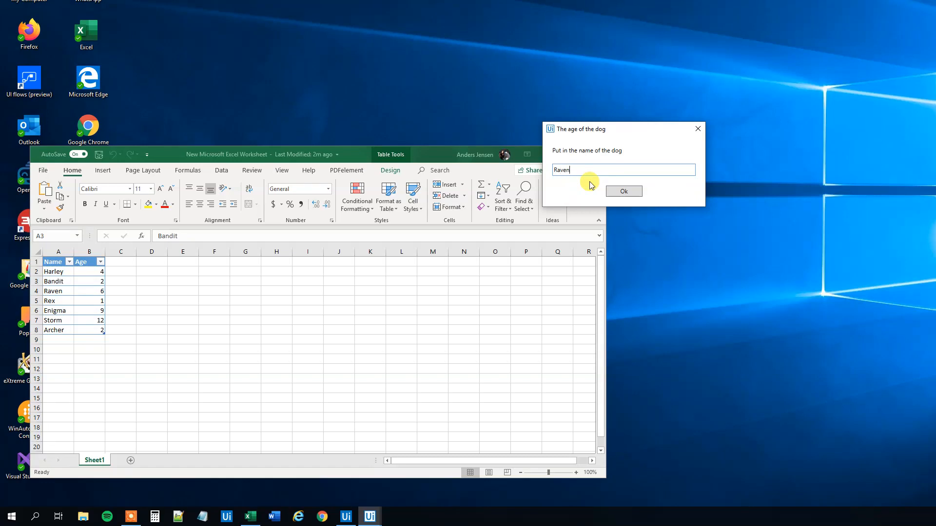
- Submit Raven and dismiss the "The age of the dog Raven is 6" message
{"action": "left_click", "coordinate": [623, 191]}
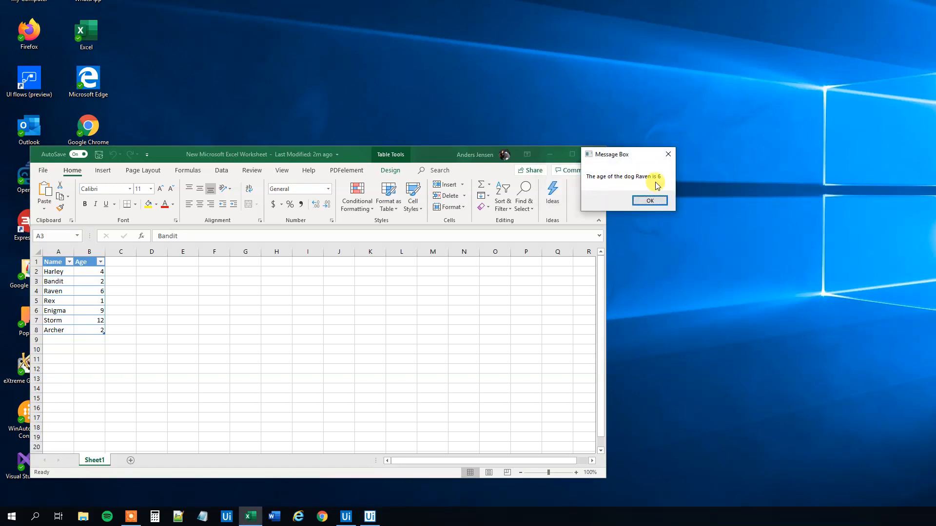
{"action": "left_click", "coordinate": [650, 201]}
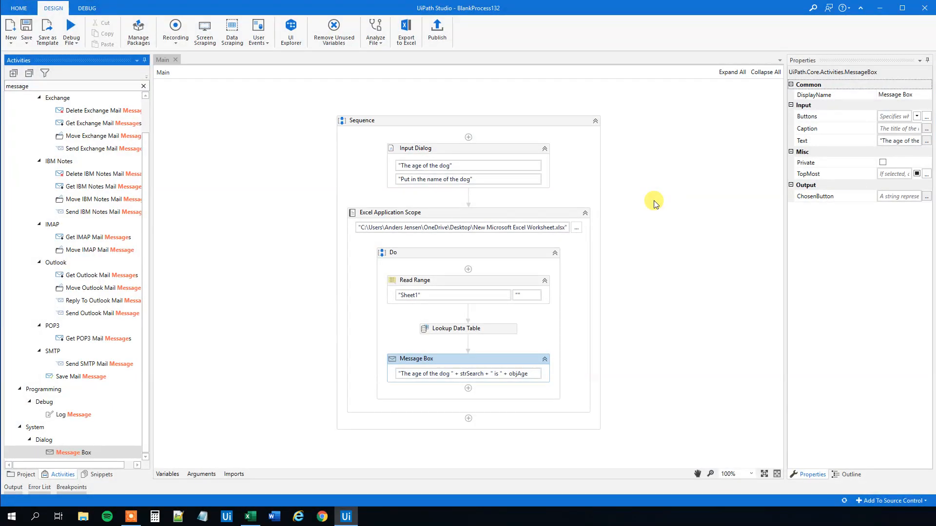
{"action": "mouse_move", "coordinate": [659, 167]}
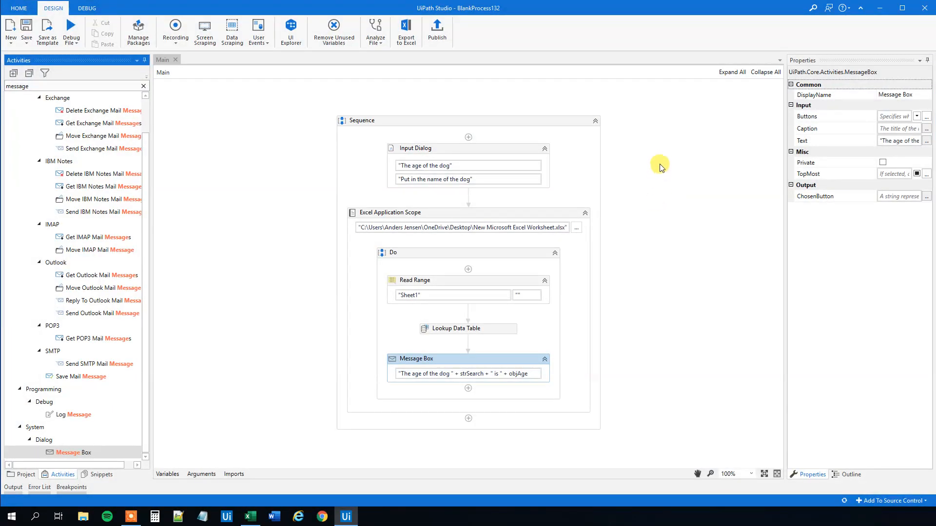